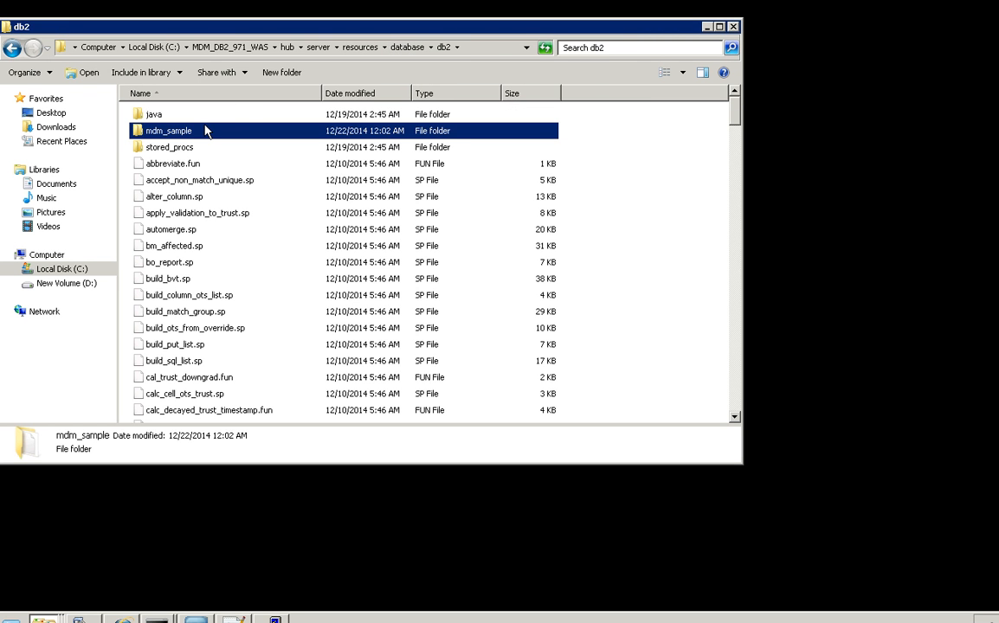
# - Open the mdm_sample folder to show the 54 MB MDMSMPL backup file
pyautogui.doubleClick(169, 131)
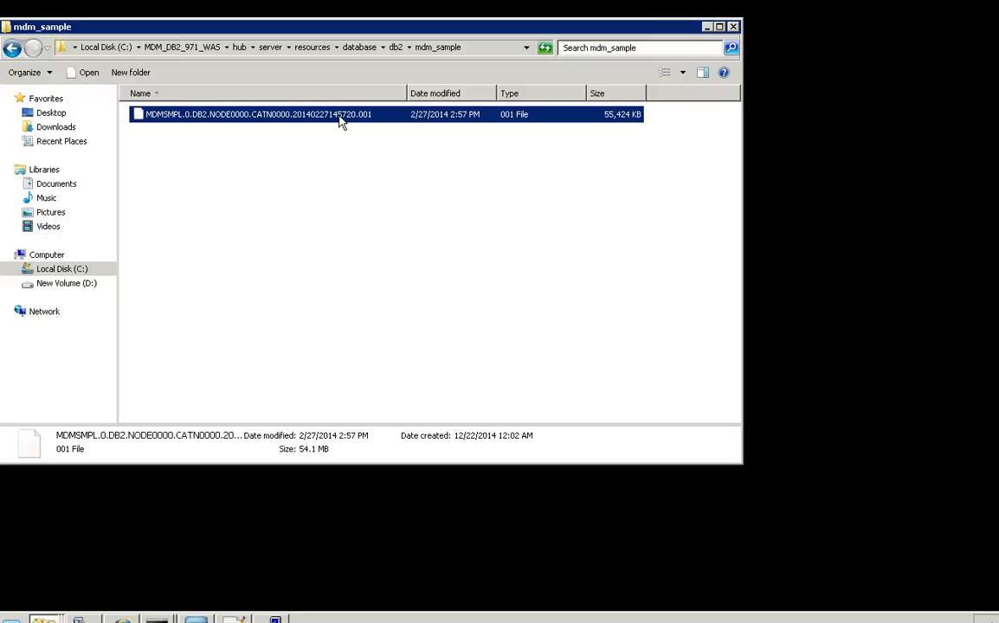
pyautogui.moveTo(419, 126)
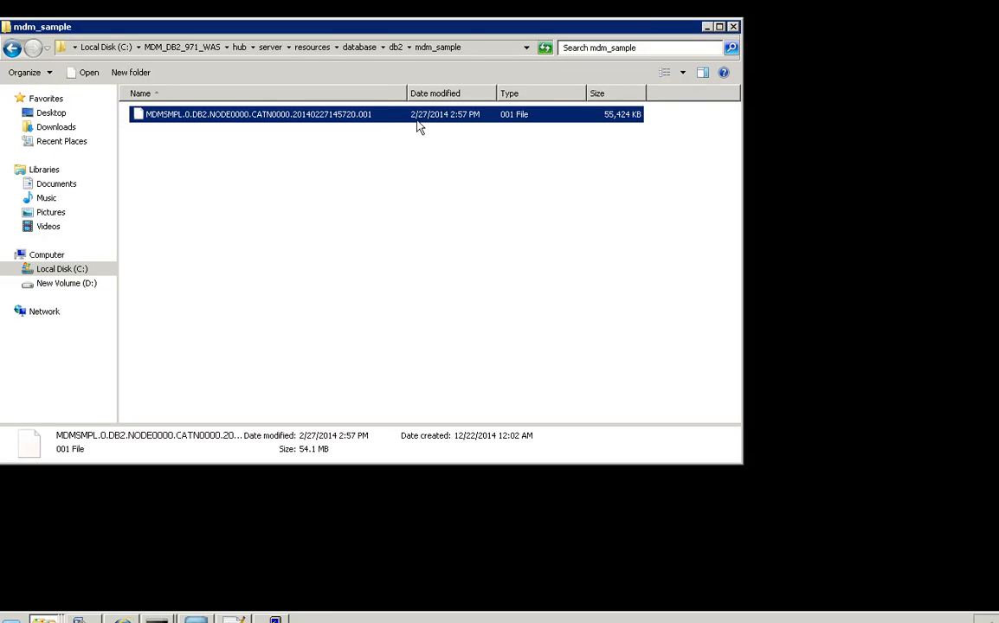
pyautogui.moveTo(597, 7)
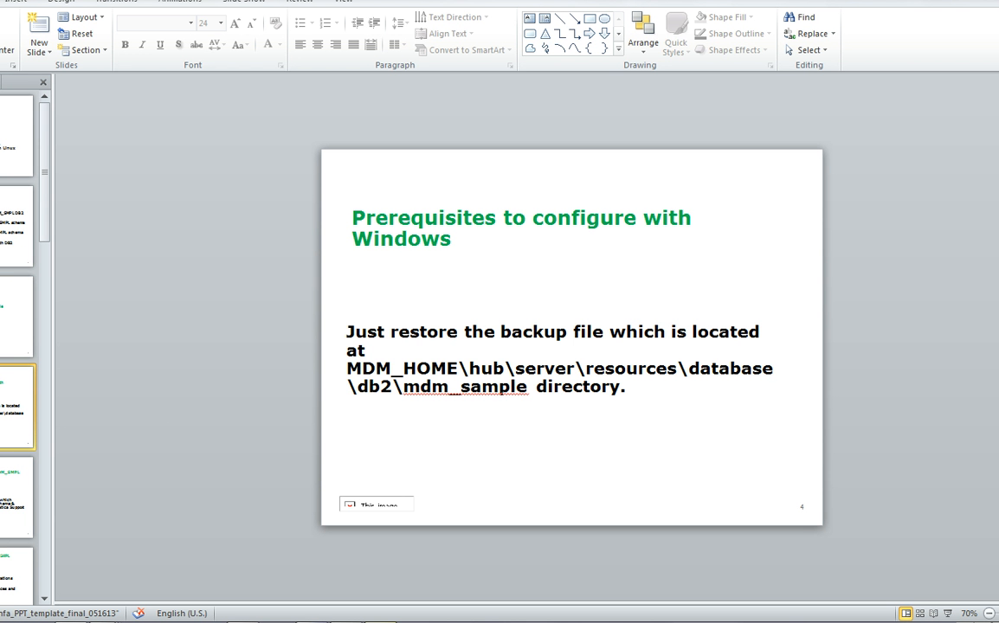
pyautogui.moveTo(582, 301)
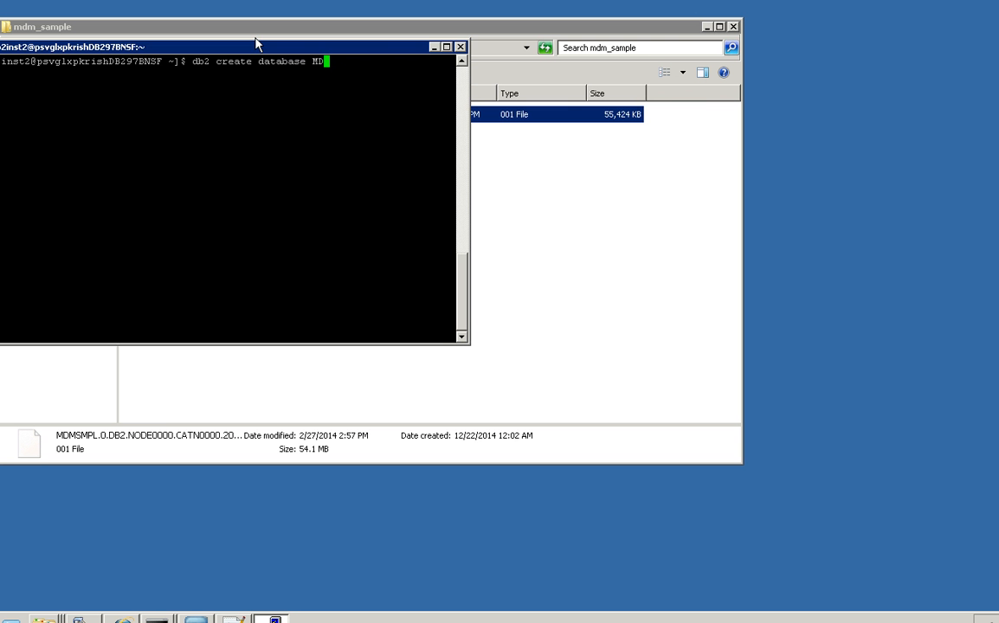
# - Create the MDMSMPL database, then change into /data/db2inst2/MDM_SAMPLE
pyautogui.write('MSM')
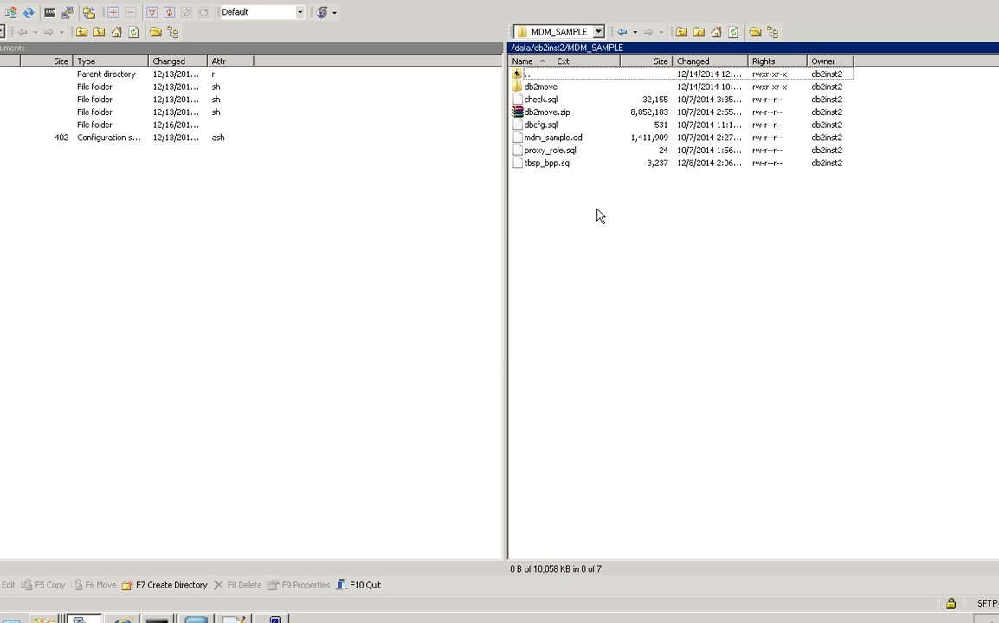
pyautogui.moveTo(558, 104)
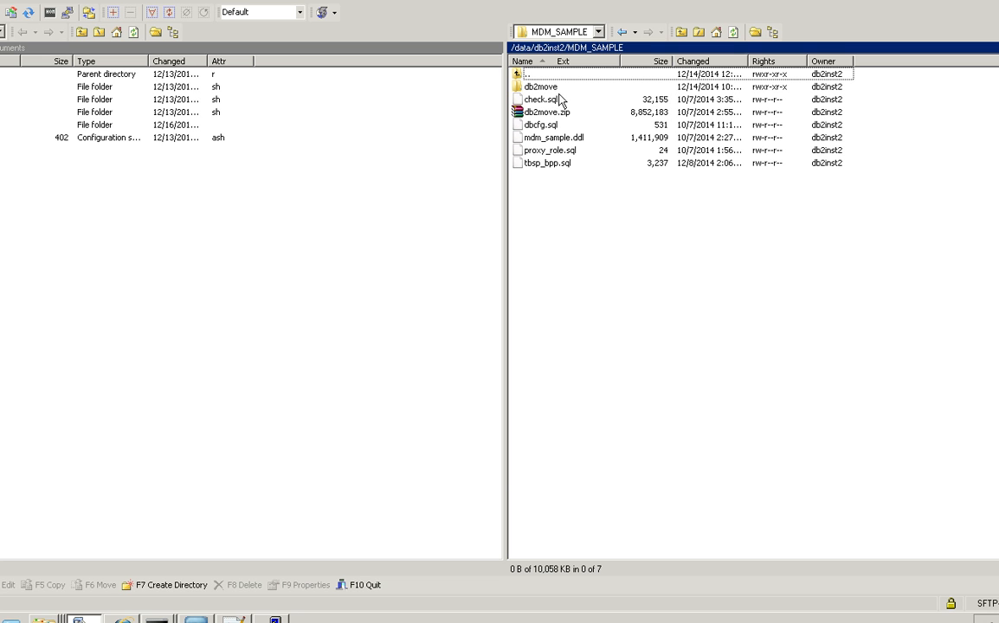
pyautogui.moveTo(550, 98)
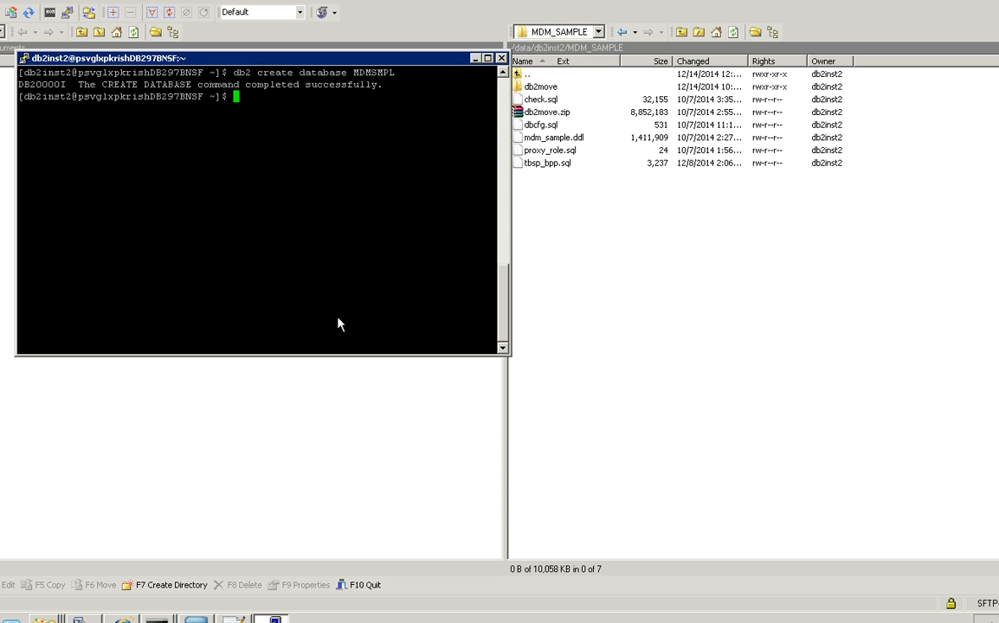
pyautogui.write('cd /data/db2inst2/MDM_SAMPLE')
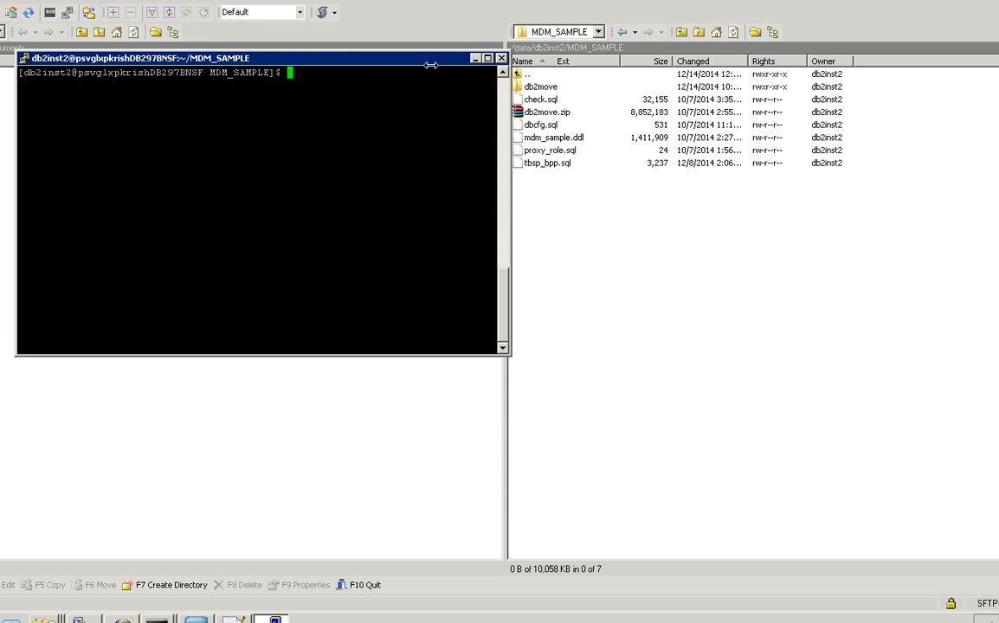
pyautogui.moveTo(291, 36)
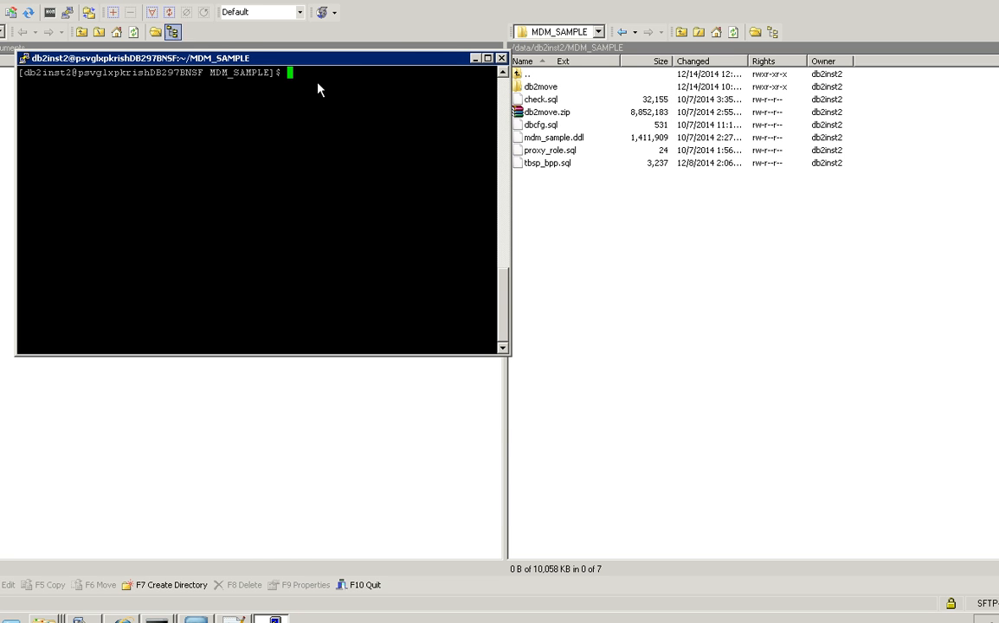
pyautogui.moveTo(554, 128)
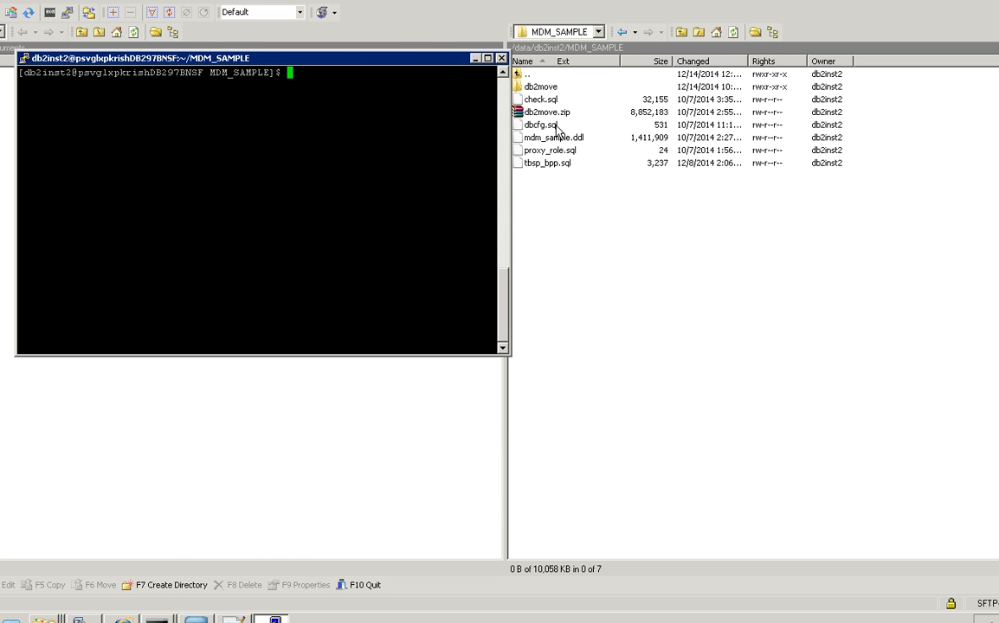
# - Review dbcfg.sql, then connect to the MDMSMPL database
pyautogui.doubleClick(537, 137)
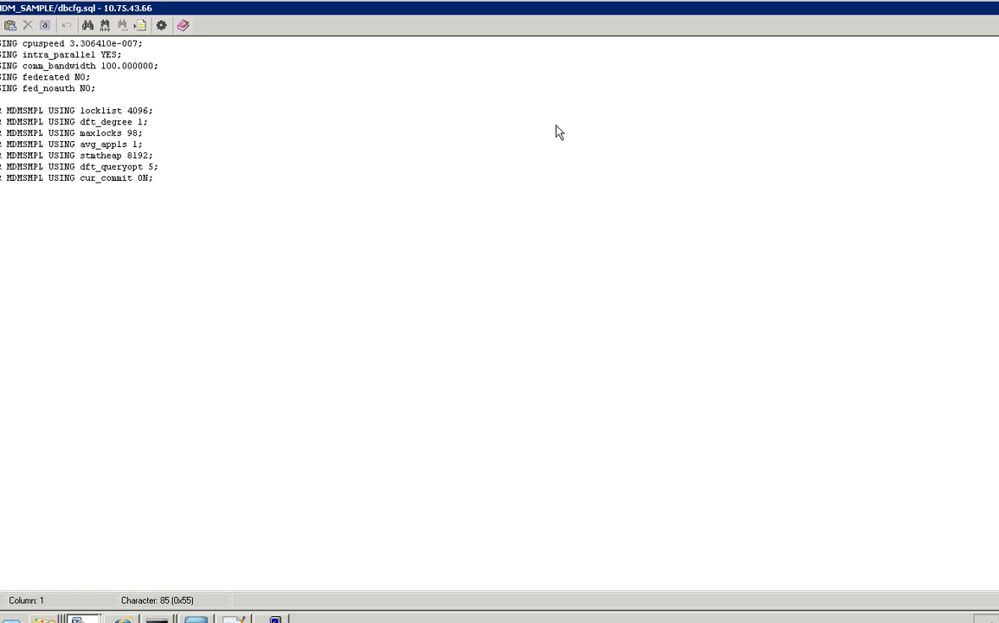
pyautogui.moveTo(611, 46)
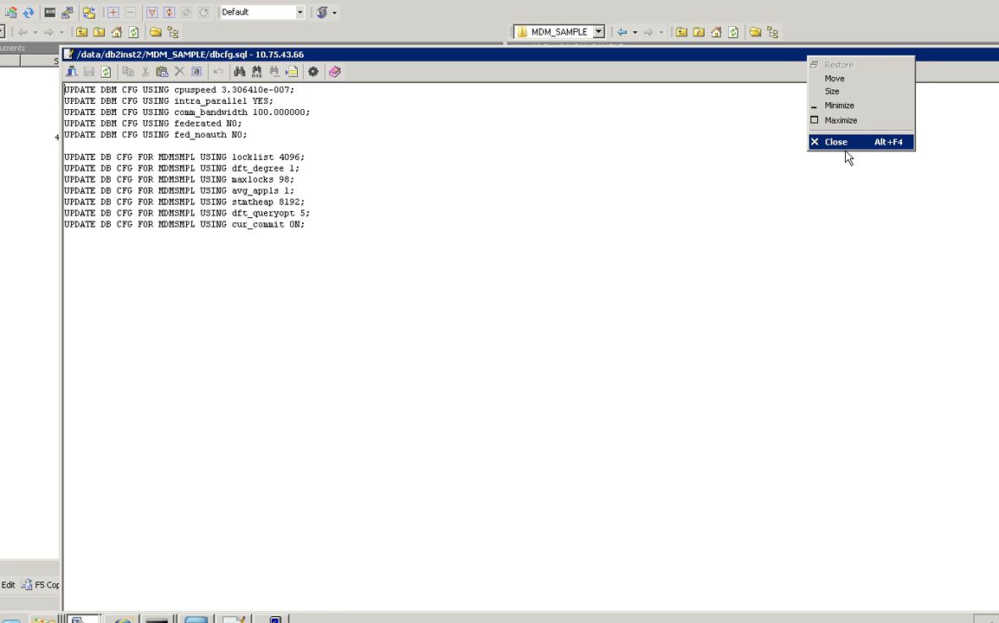
pyautogui.click(835, 141)
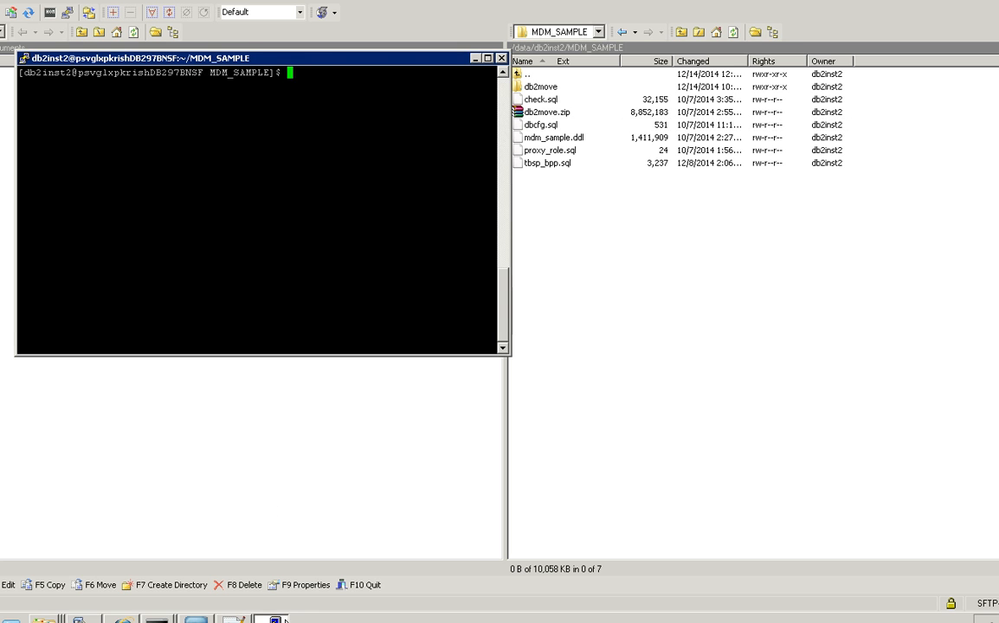
pyautogui.write('db2 conn')
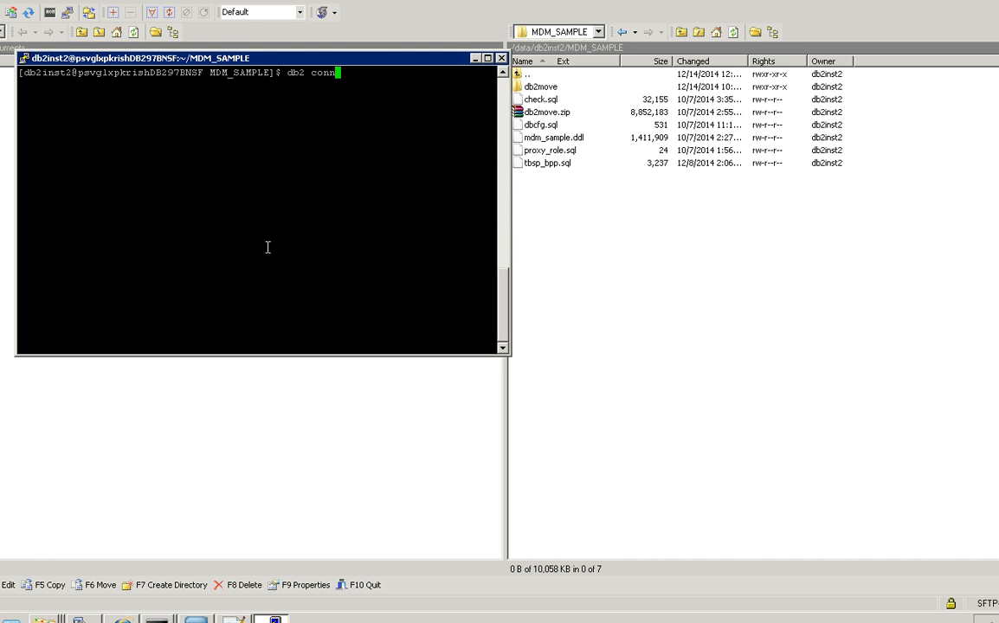
pyautogui.write('ect to MD')
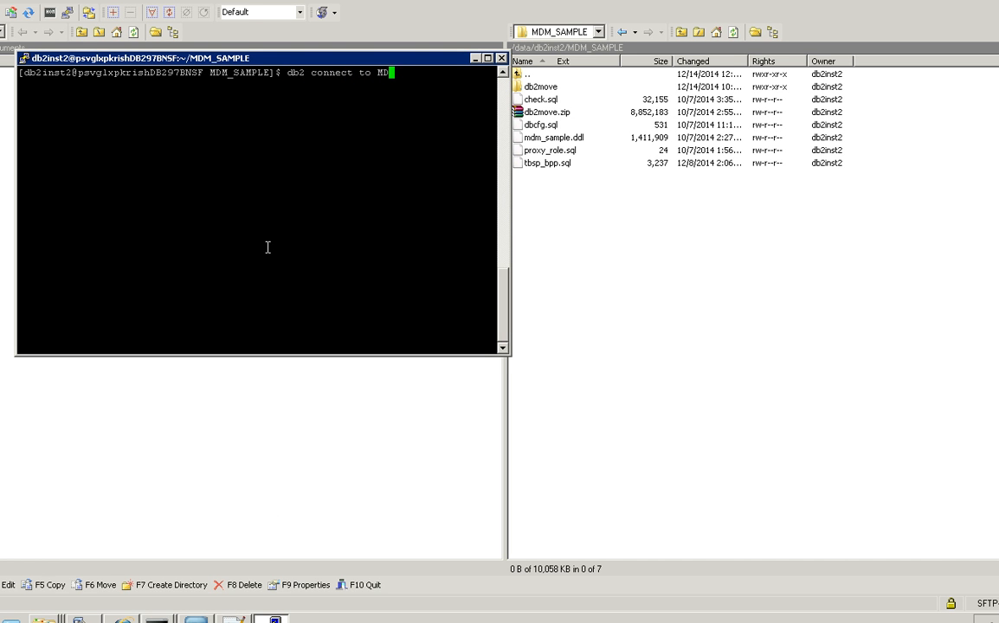
pyautogui.write('SMPL')
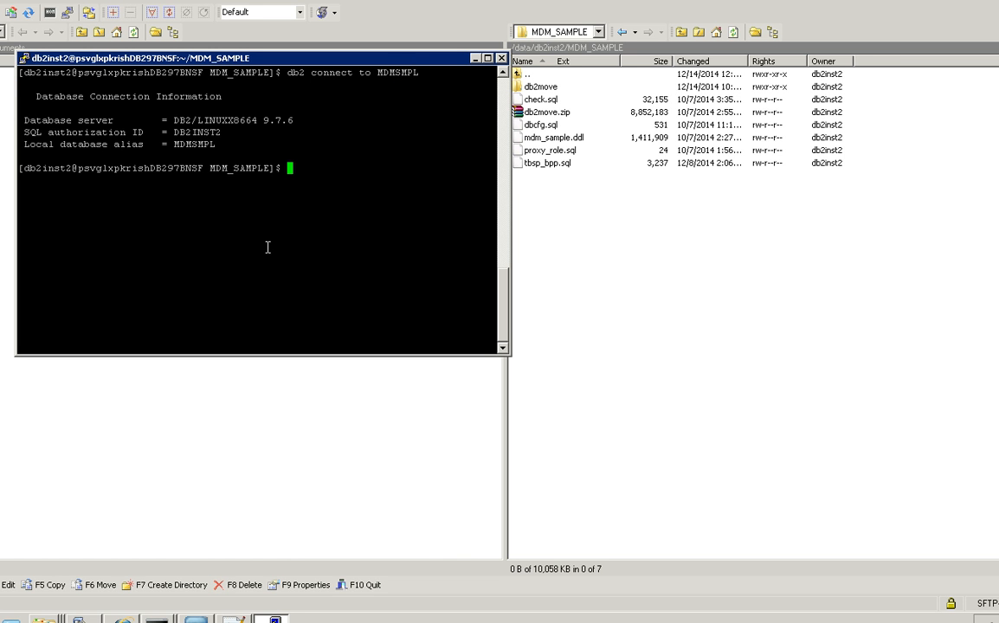
# - Run the dbcfg.sql configuration script with db2 -tvf
pyautogui.write('db2')
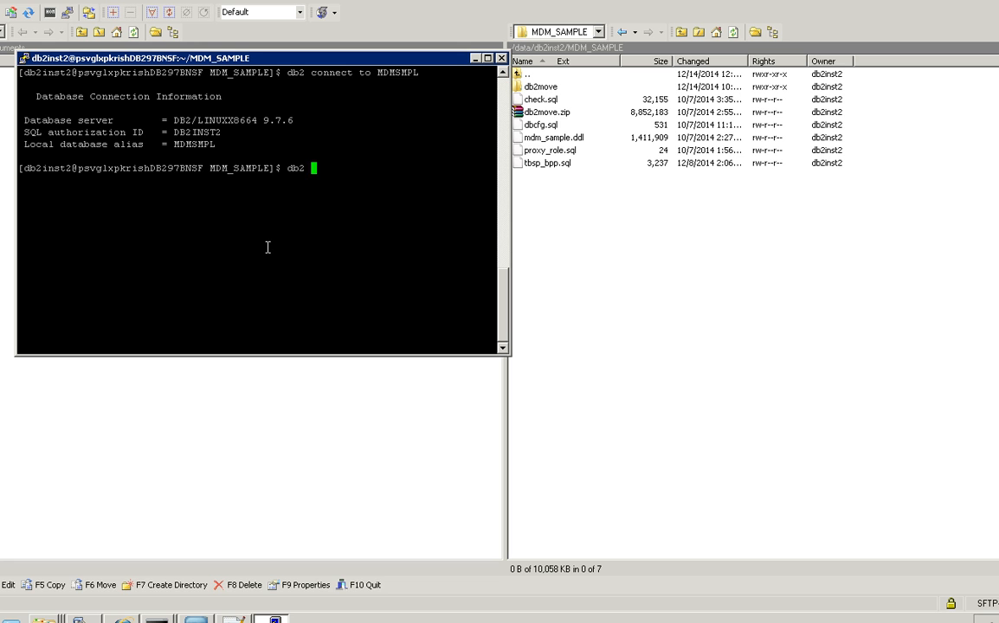
pyautogui.write('-tvf')
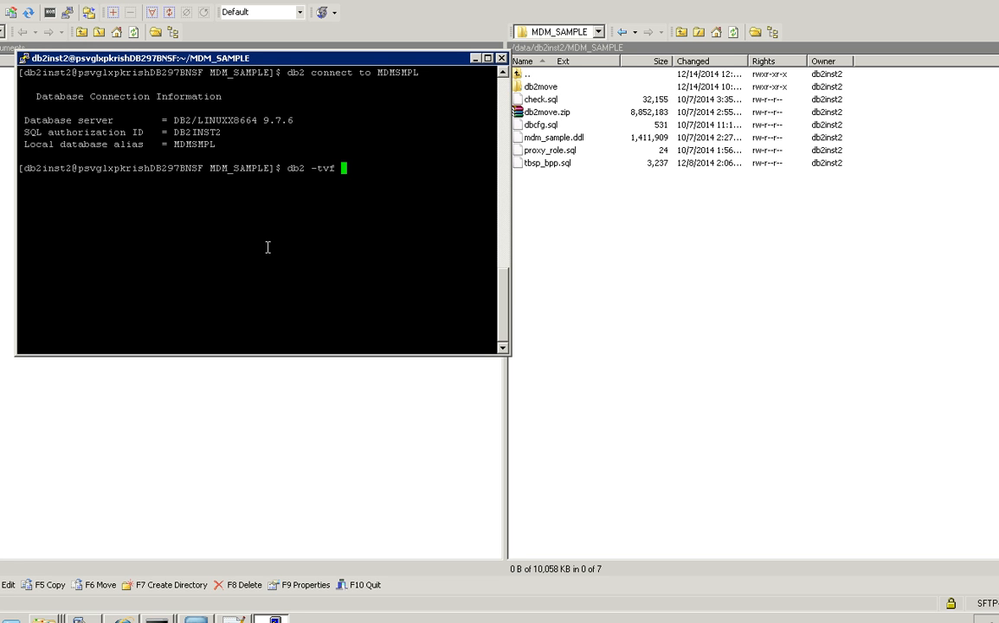
pyautogui.write('db')
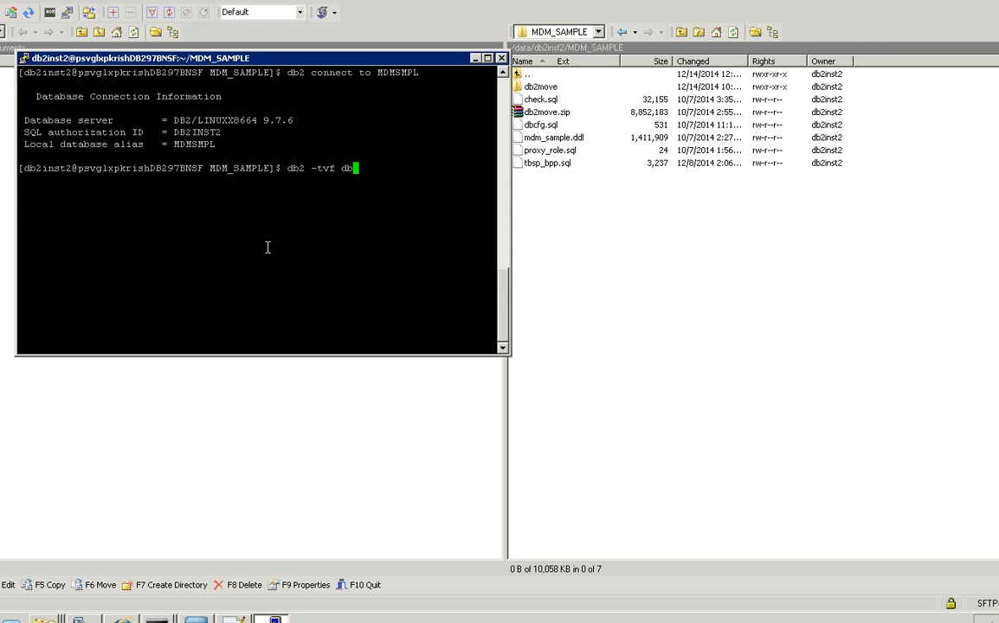
pyautogui.write('cfg.s')
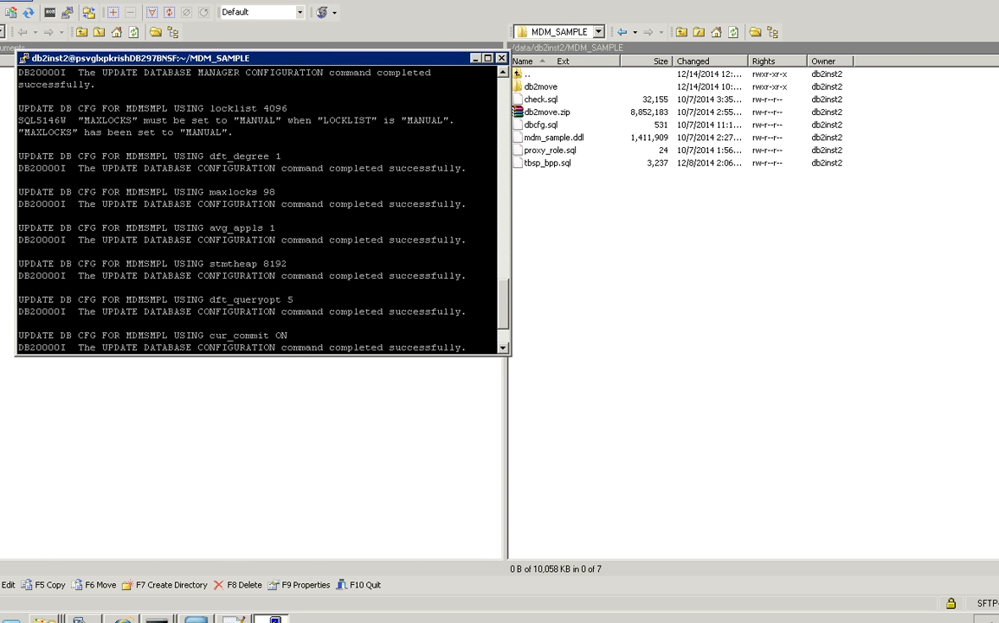
pyautogui.moveTo(392, 216)
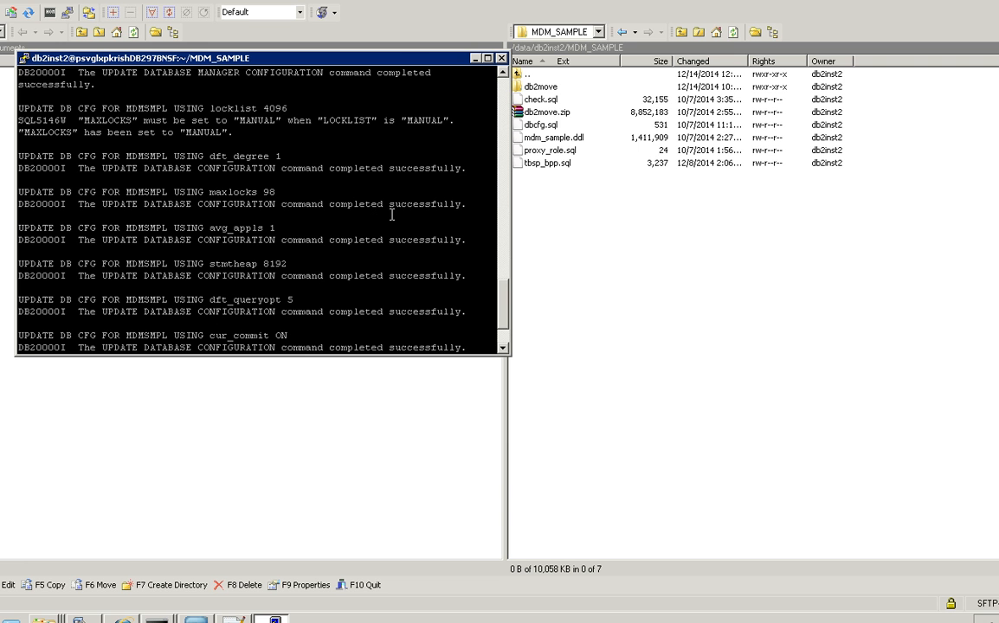
pyautogui.moveTo(563, 174)
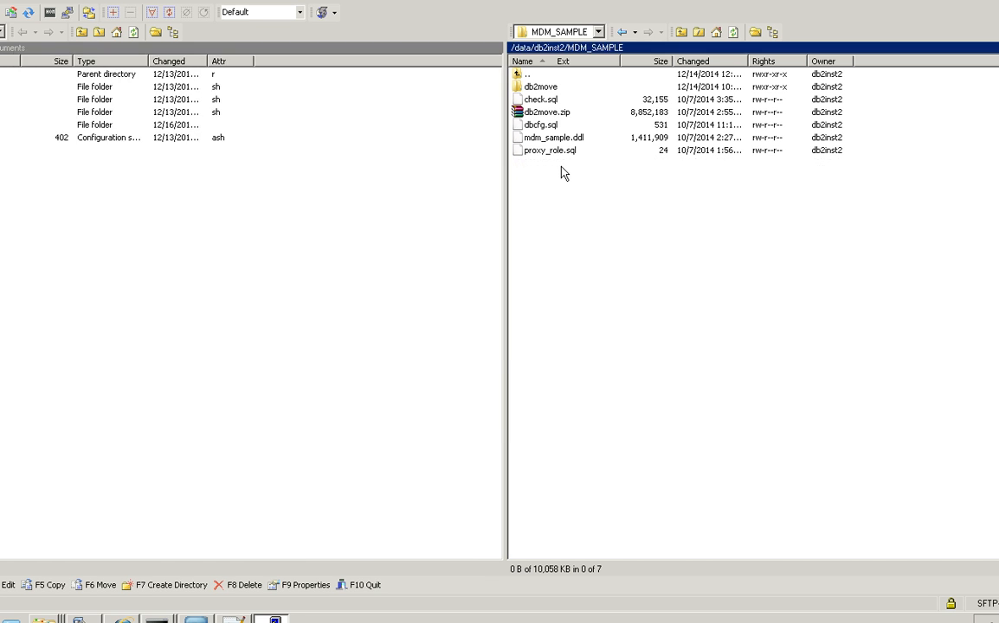
# - Review tbsp_bpp.sql, run it with db2 -tvf, and list the directory
pyautogui.doubleClick(548, 138)
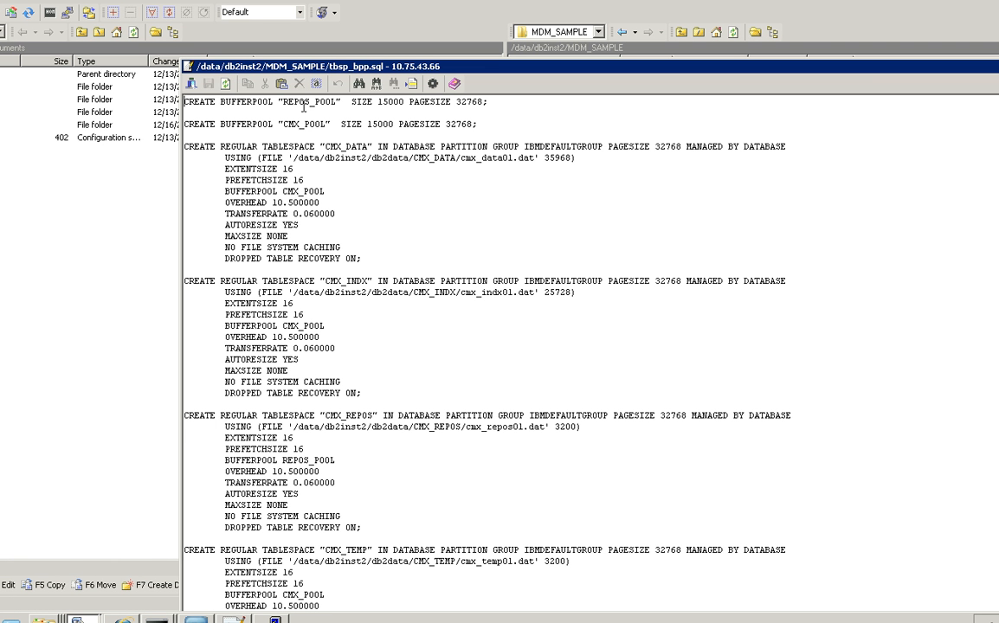
pyautogui.doubleClick(245, 101)
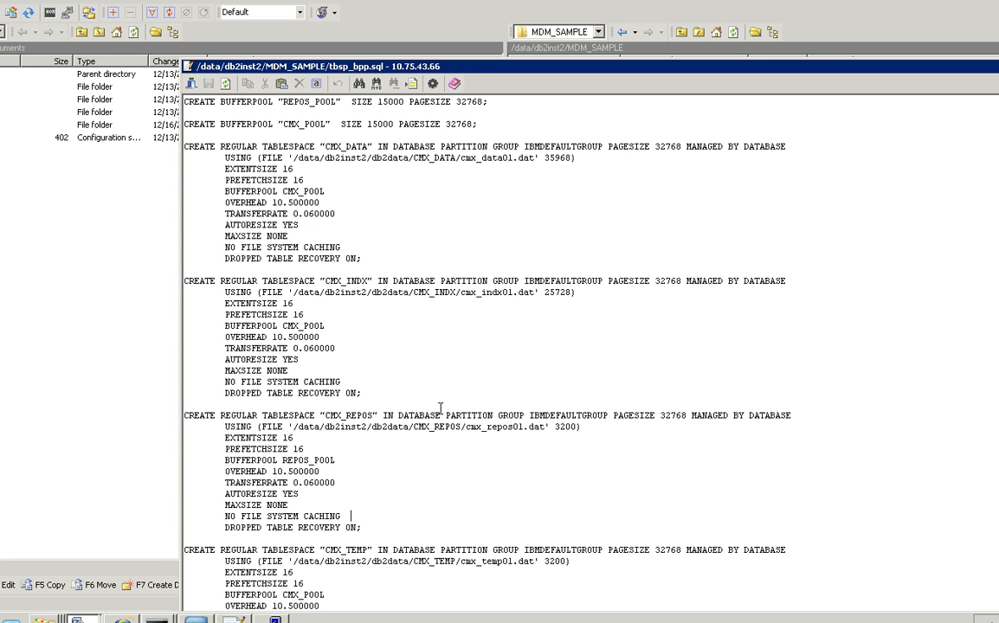
pyautogui.moveTo(495, 114)
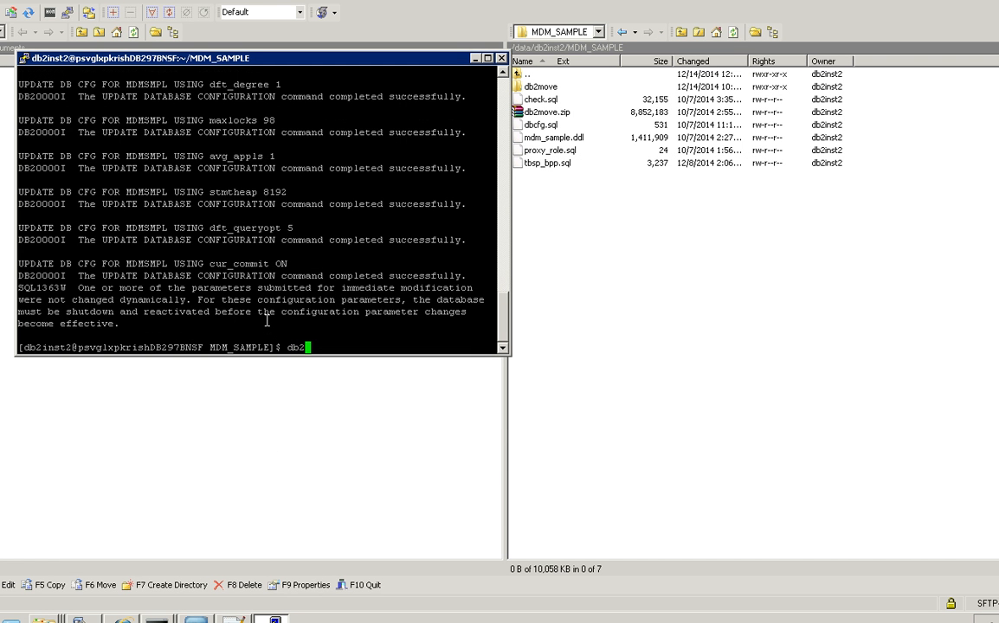
pyautogui.write('-tvf')
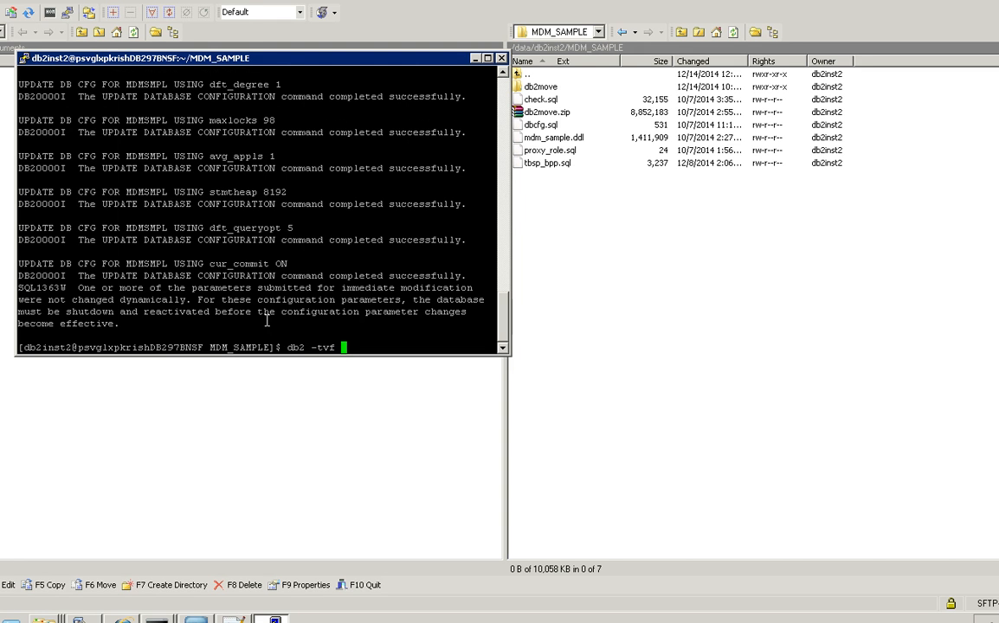
pyautogui.write('tbsp')
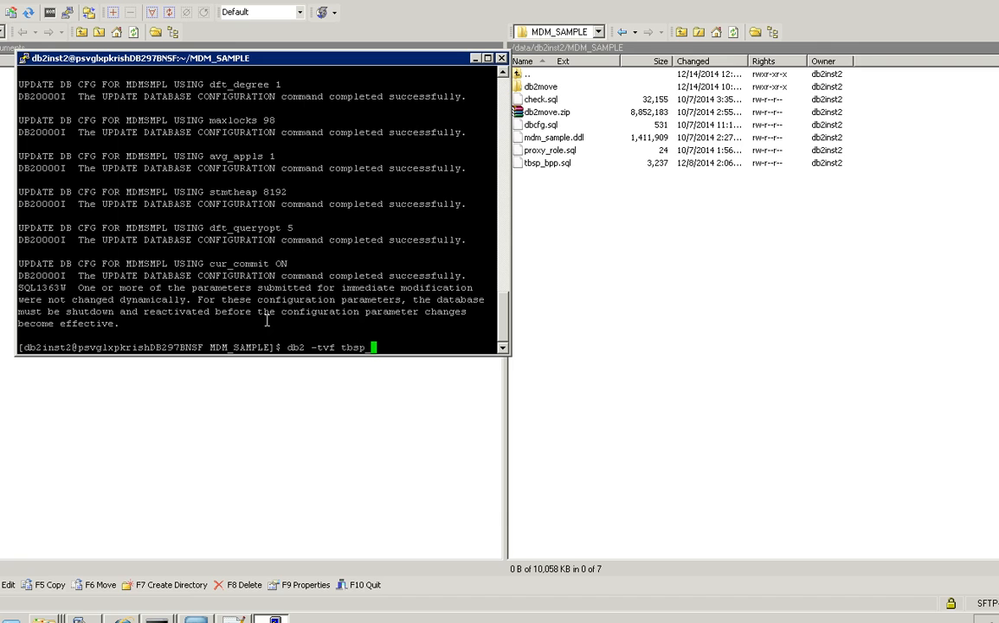
pyautogui.write('_bpp')
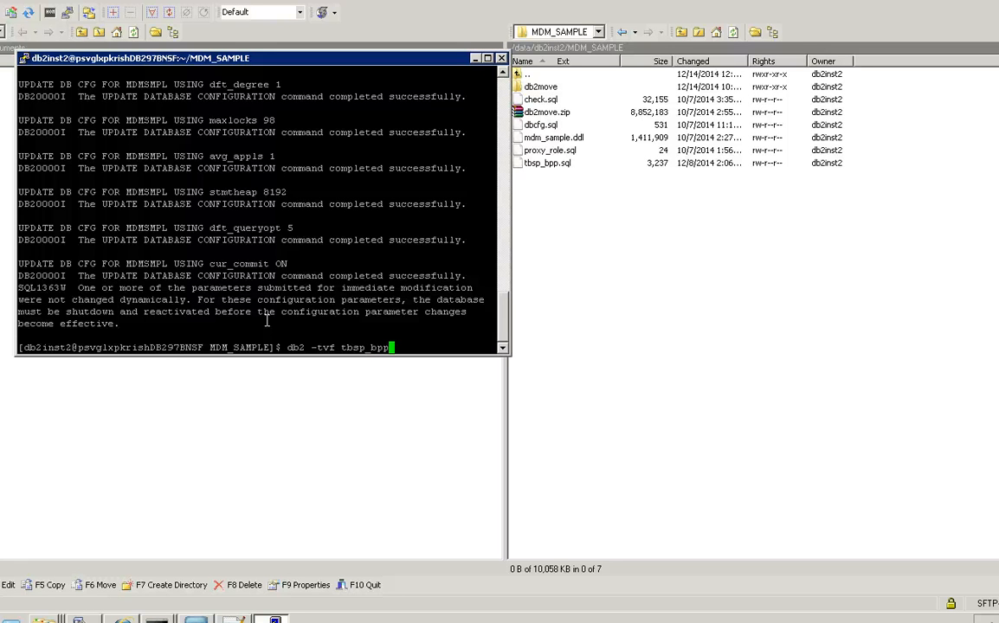
pyautogui.write('.s')
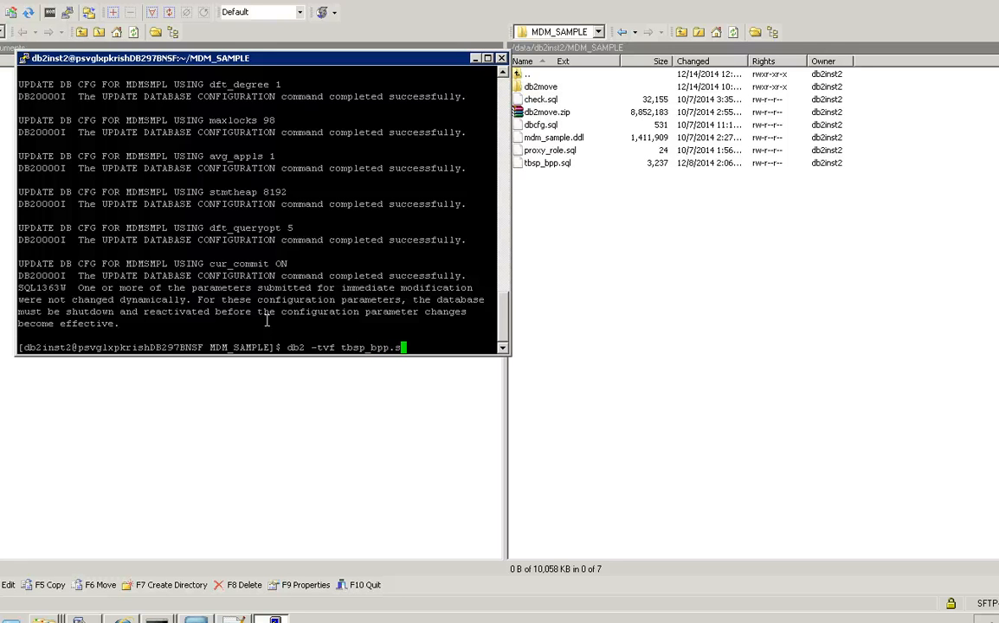
pyautogui.write('ql')
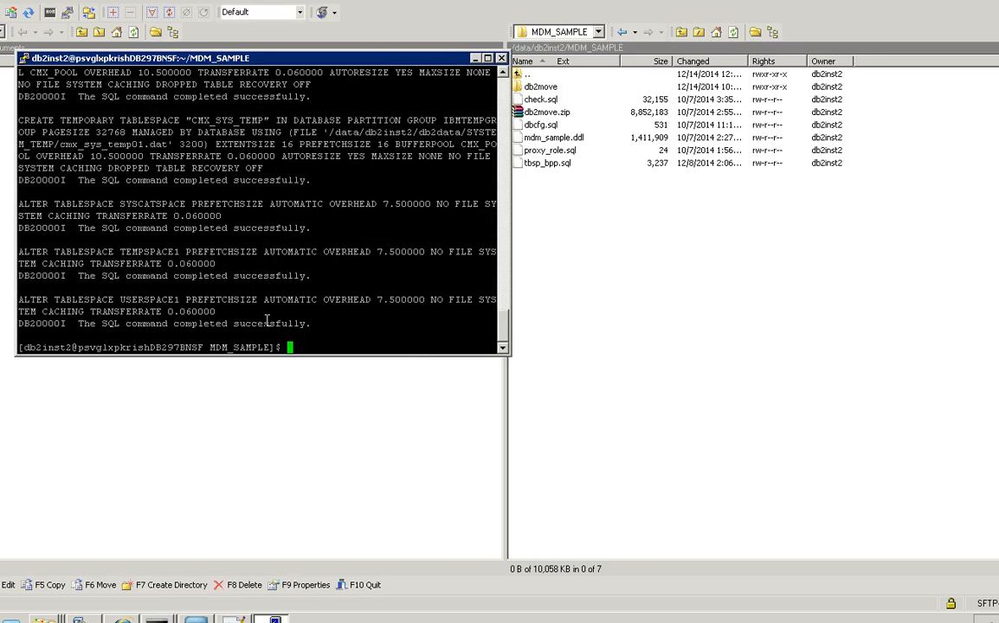
pyautogui.write('ls')
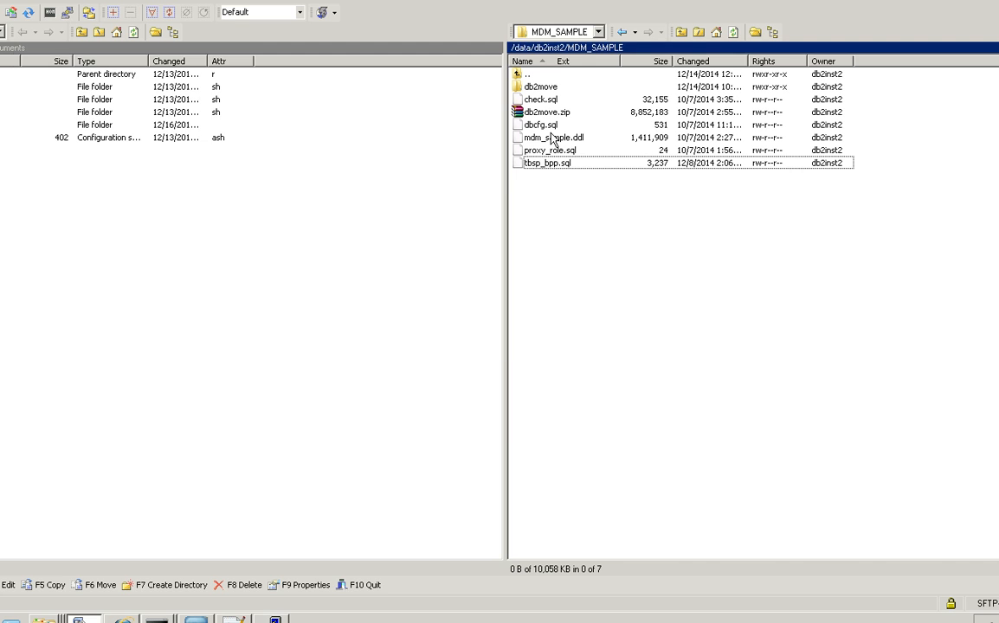
# - Copy the proxy_role.sql name and start the db2 -tvf proxy_role.sql command
pyautogui.doubleClick(549, 149)
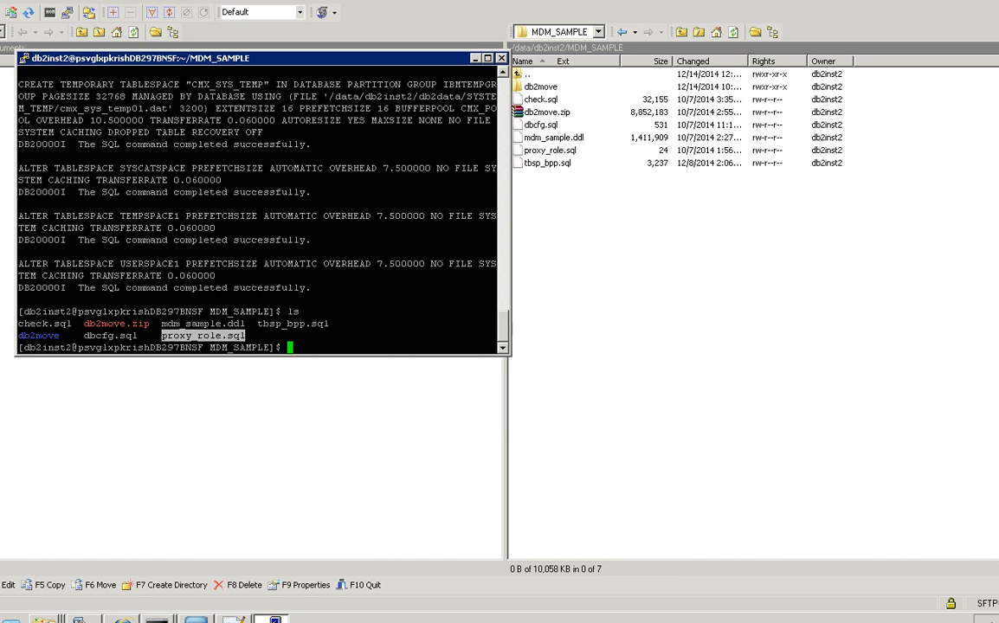
pyautogui.write('db2')
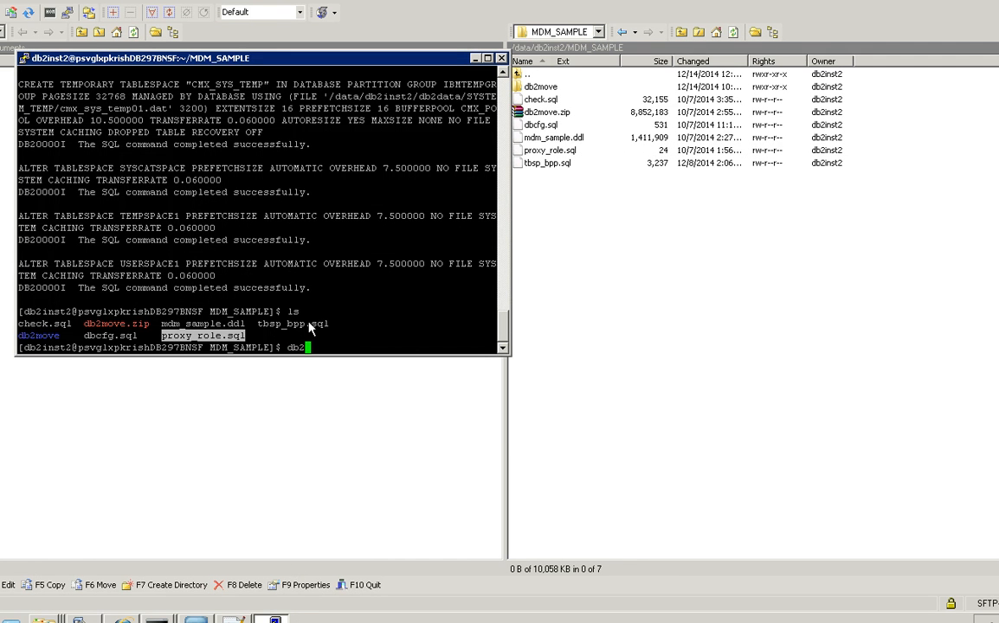
pyautogui.write('-tvf')
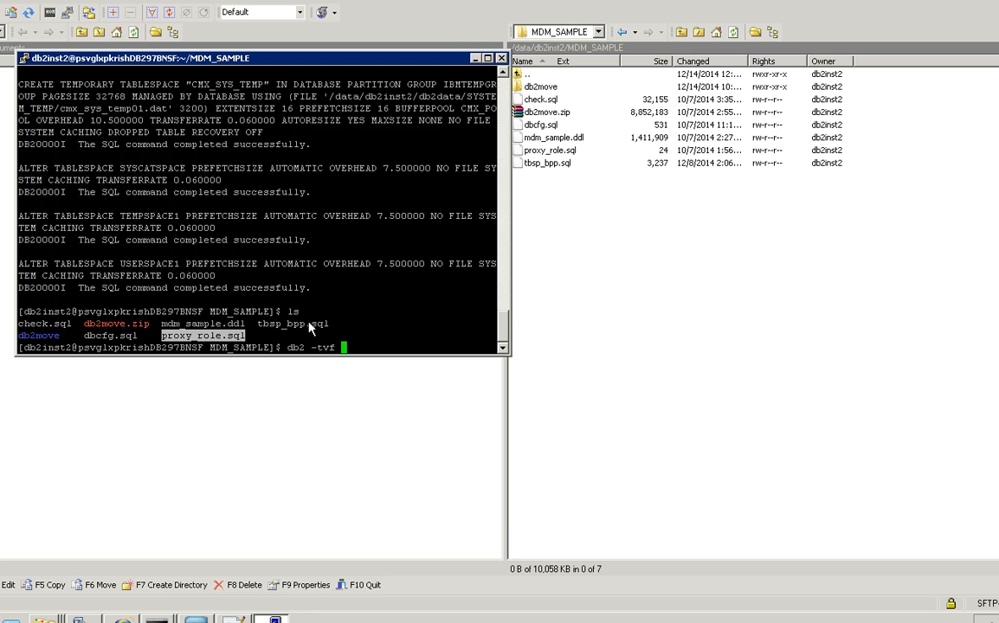
pyautogui.write('p')
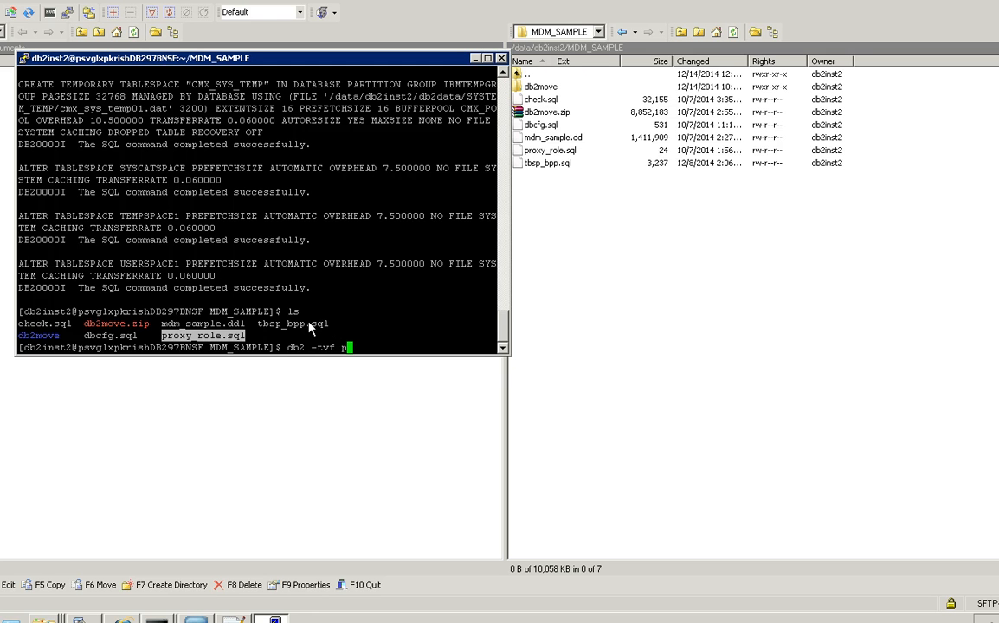
pyautogui.write('roxy_role.sql')
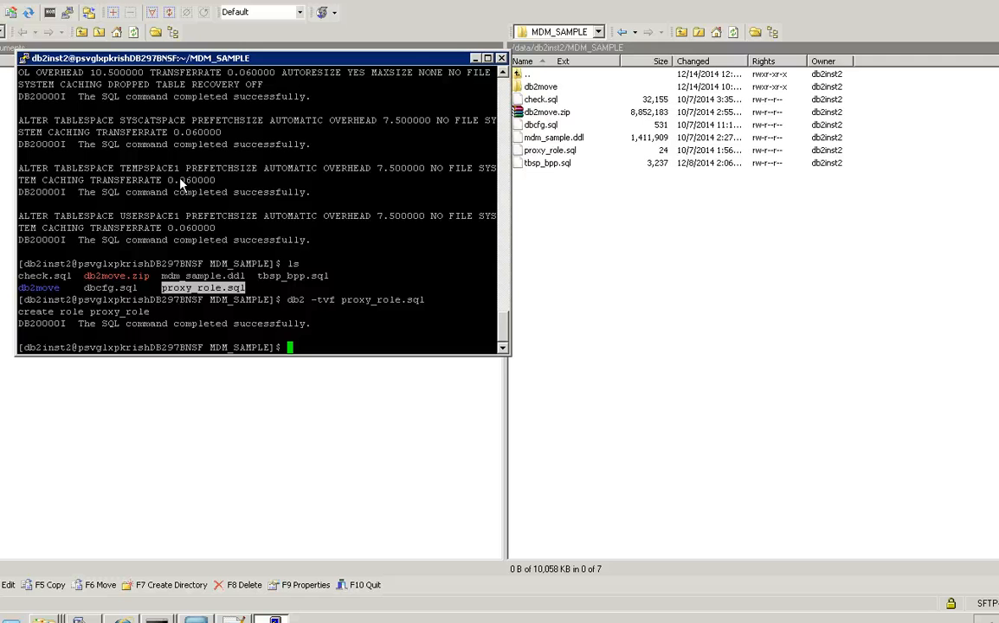
pyautogui.moveTo(126, 114)
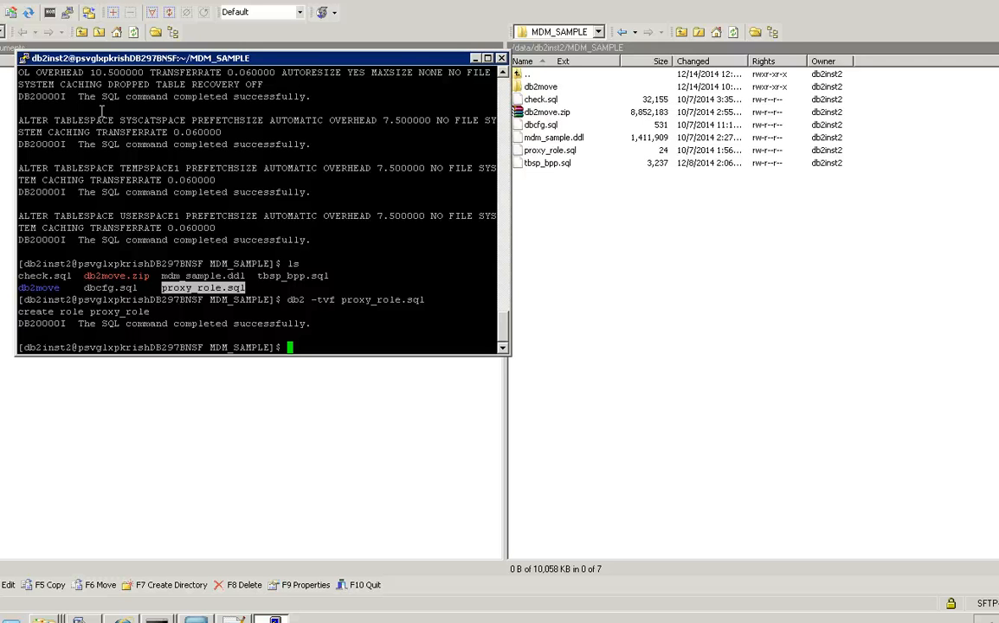
pyautogui.moveTo(285, 240)
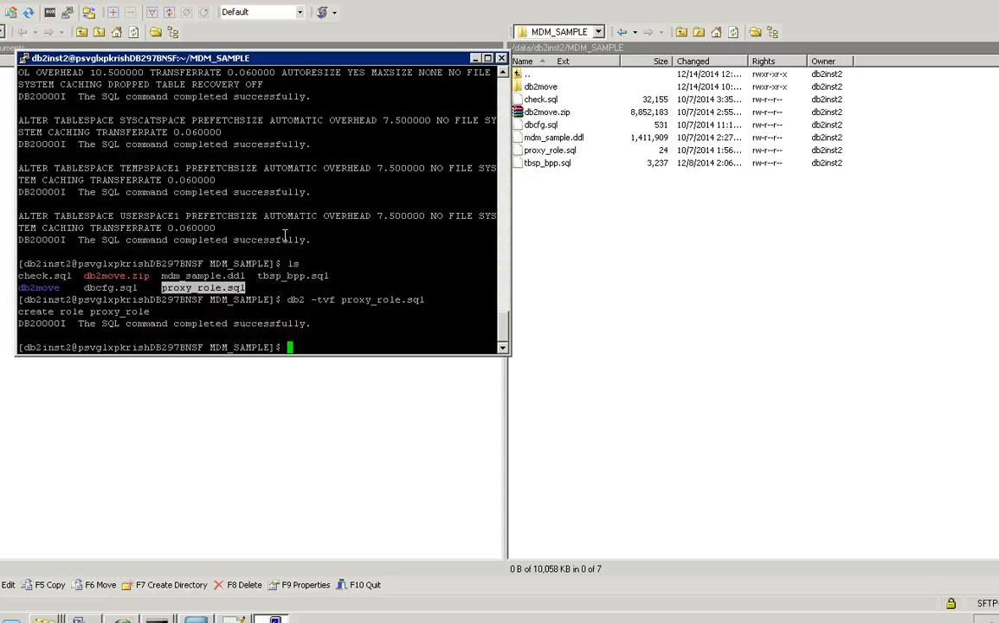
# - Change the terminal into /data/db2inst2/database/bin/db2 and list its files
pyautogui.write('database/bin/db2')
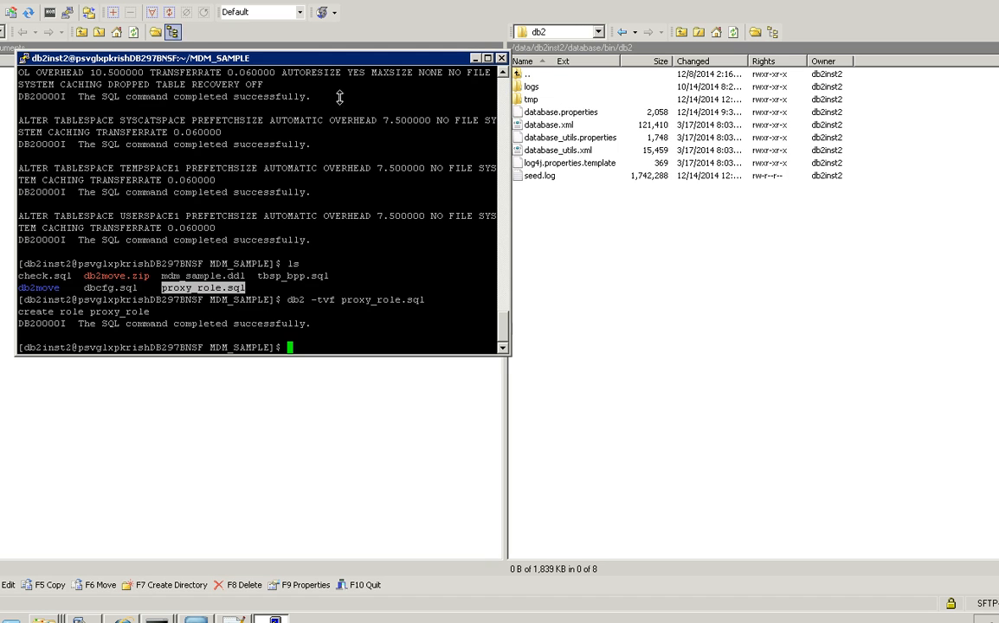
pyautogui.moveTo(589, 48)
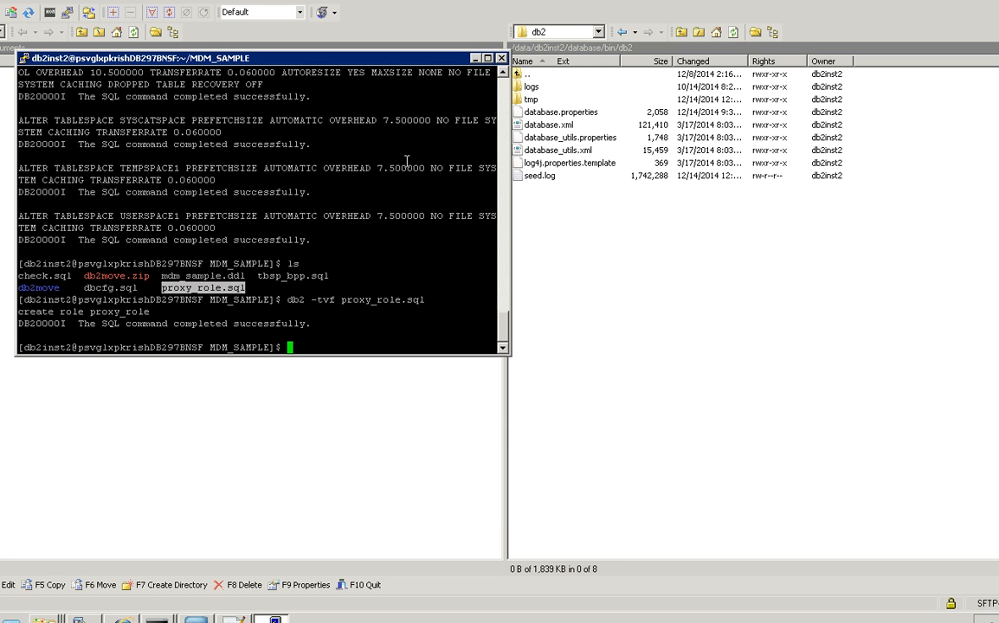
pyautogui.write('db2inst2/database/bin/db2')
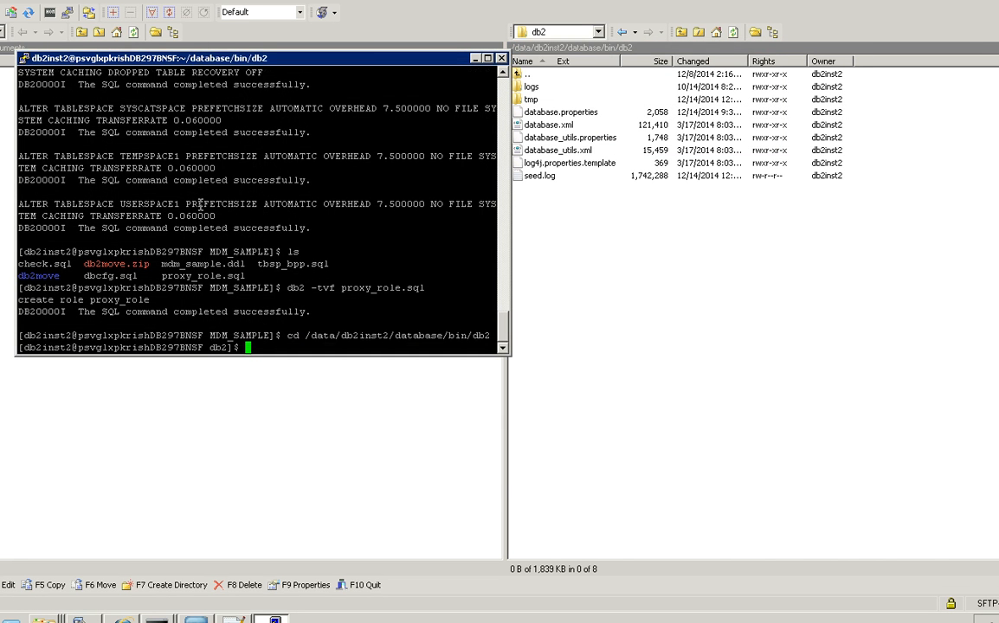
pyautogui.write('ls')
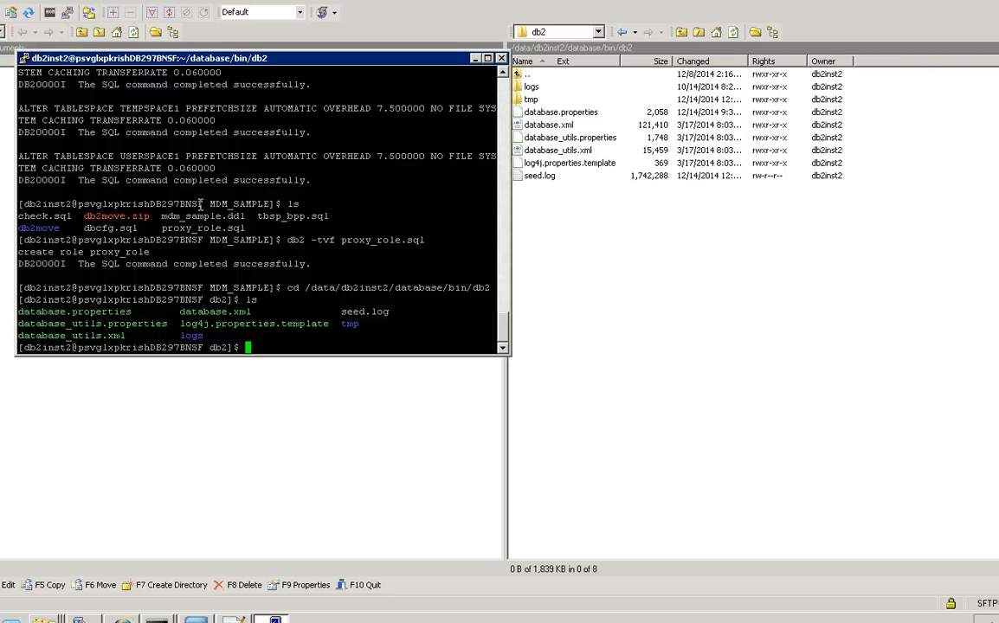
pyautogui.doubleClick(560, 112)
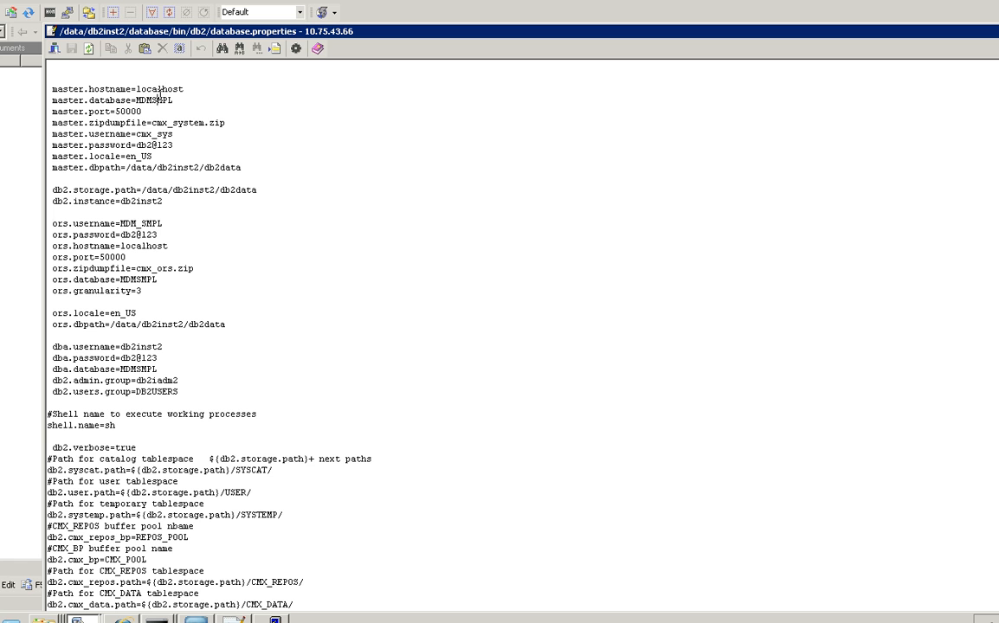
pyautogui.doubleClick(168, 89)
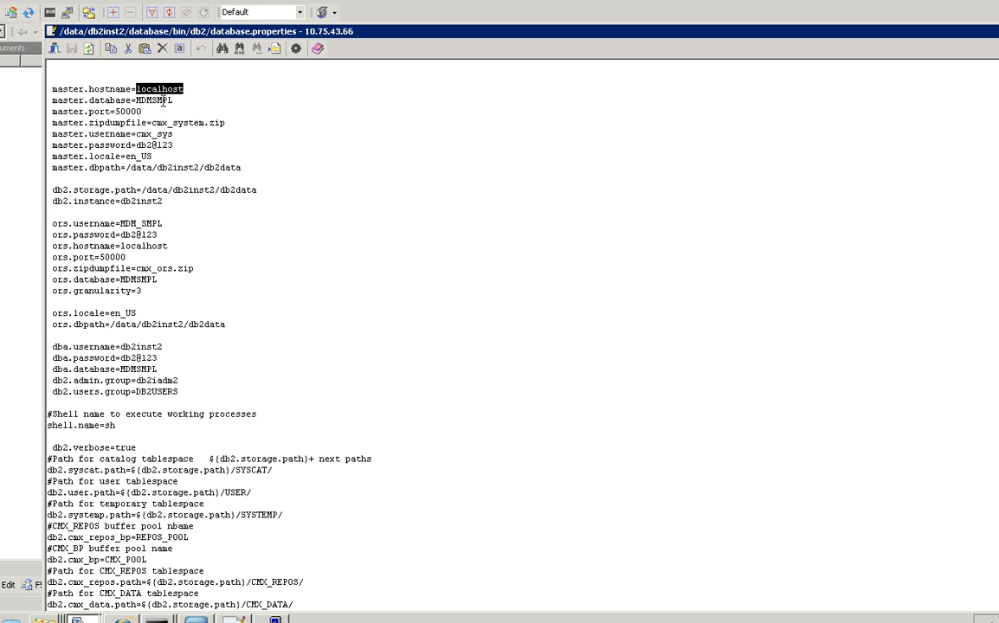
pyautogui.doubleClick(160, 101)
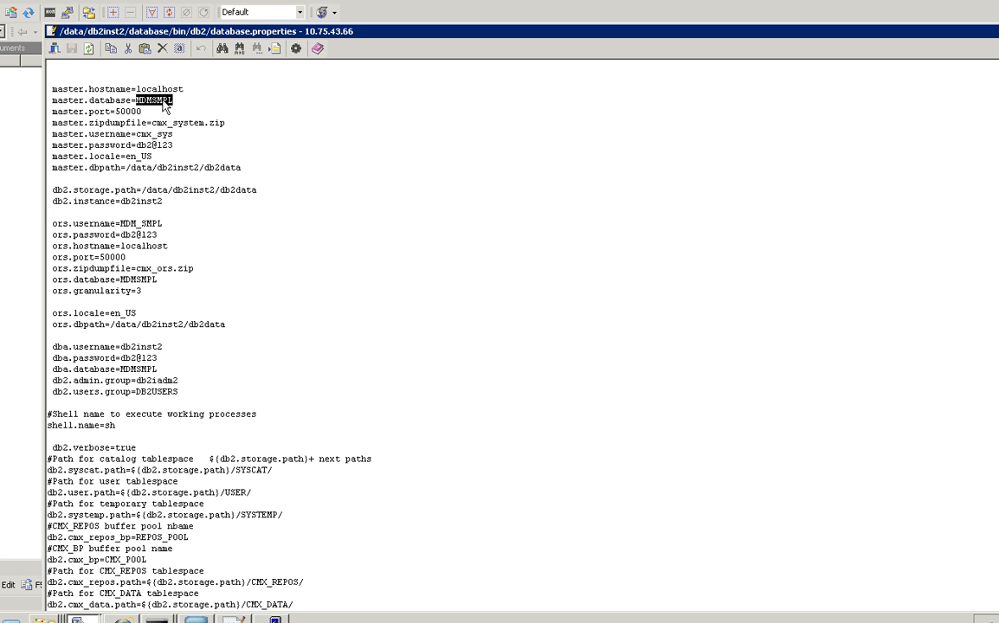
pyautogui.moveTo(143, 134)
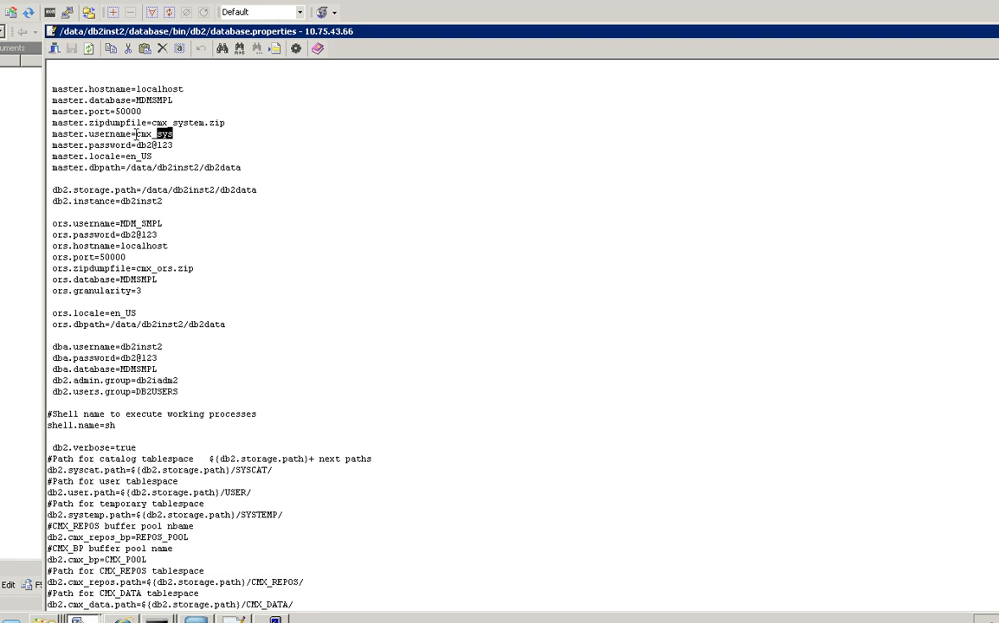
pyautogui.doubleClick(155, 133)
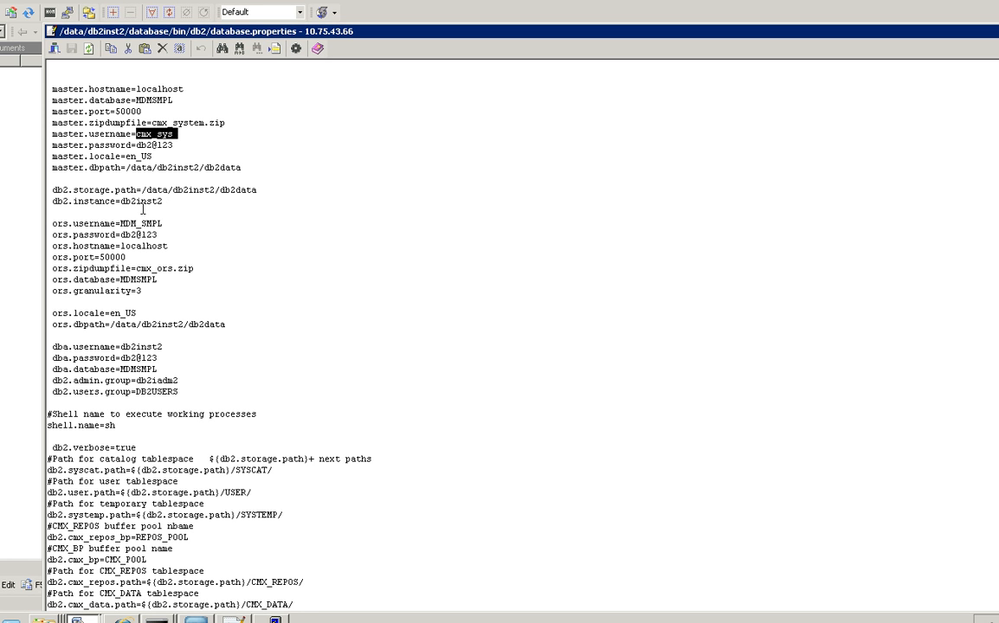
pyautogui.doubleClick(140, 201)
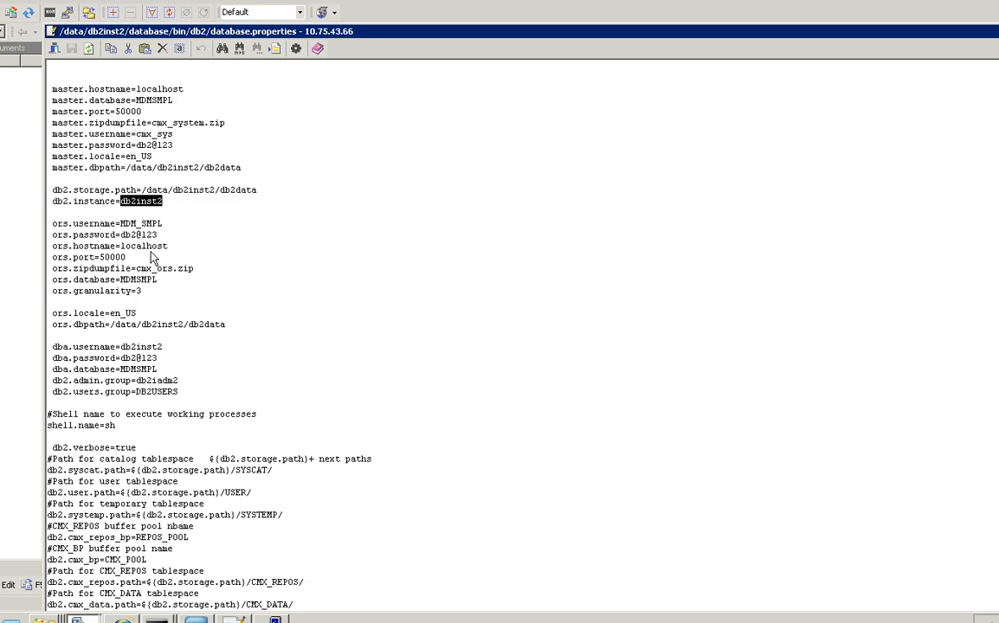
pyautogui.doubleClick(151, 223)
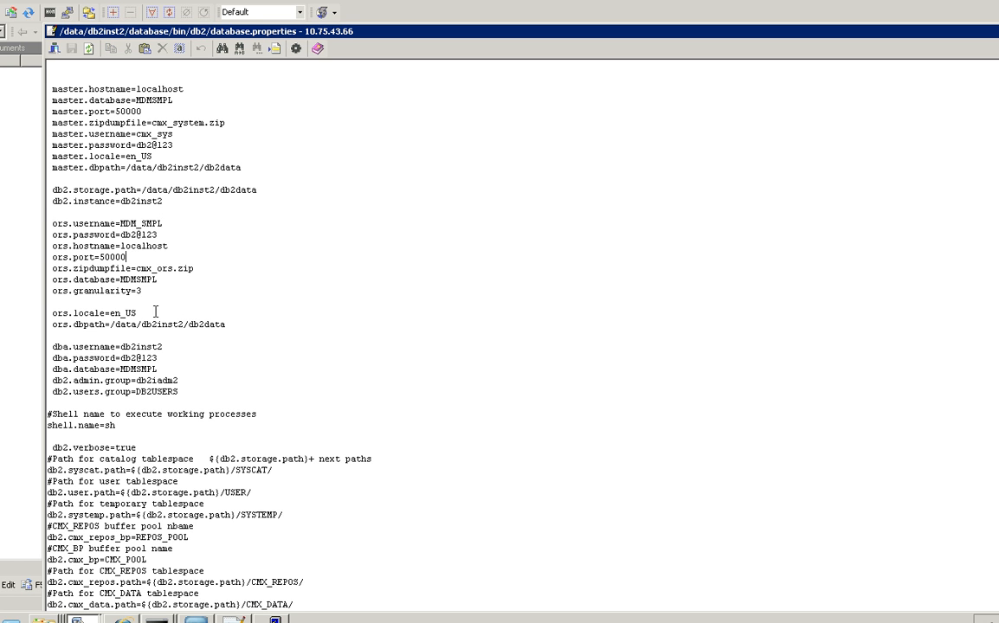
pyautogui.doubleClick(141, 347)
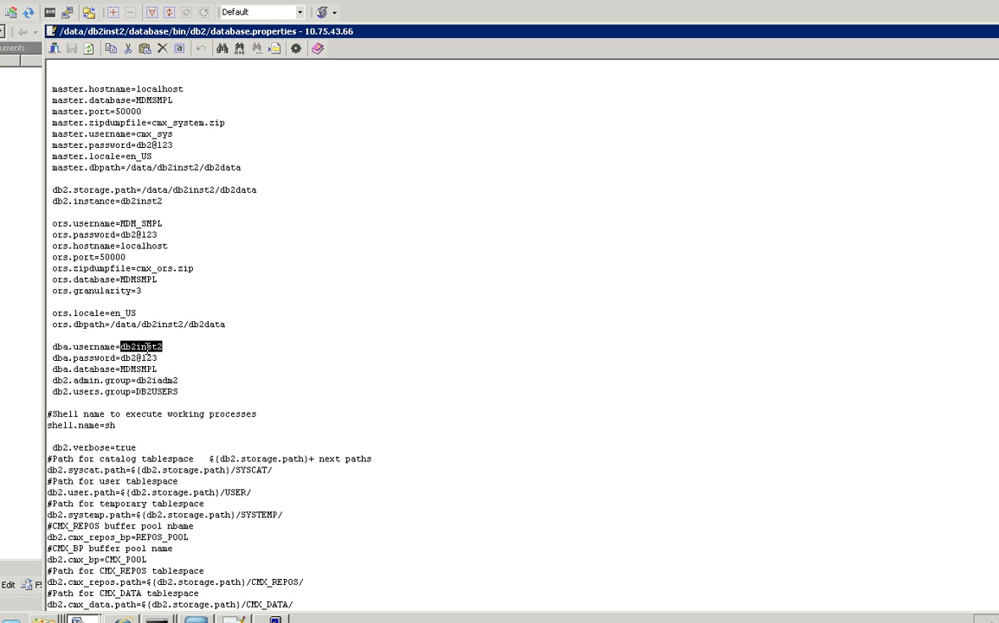
pyautogui.doubleClick(135, 364)
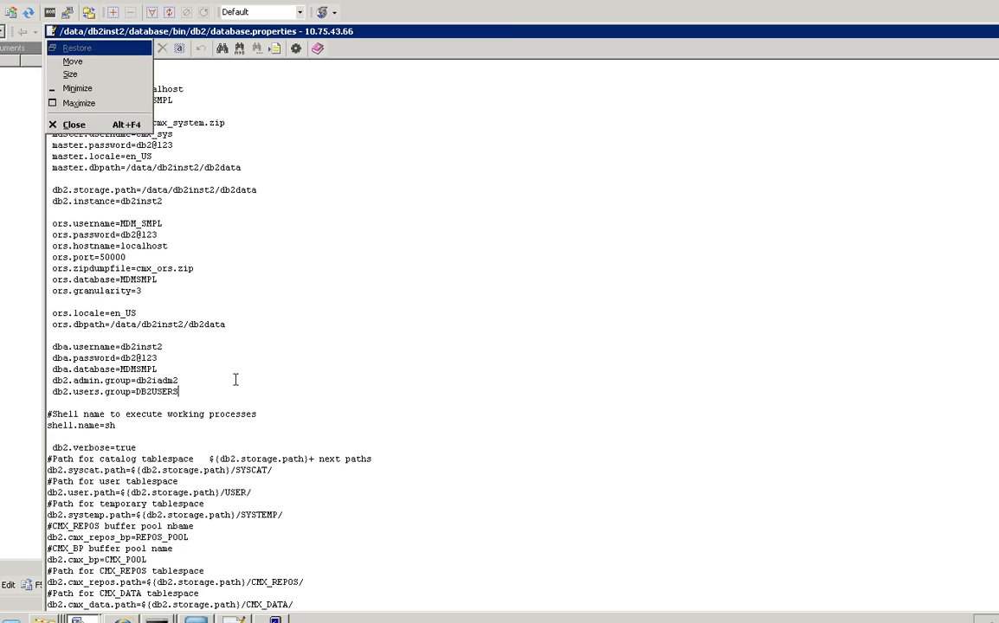
pyautogui.click(72, 123)
pyautogui.write('si')
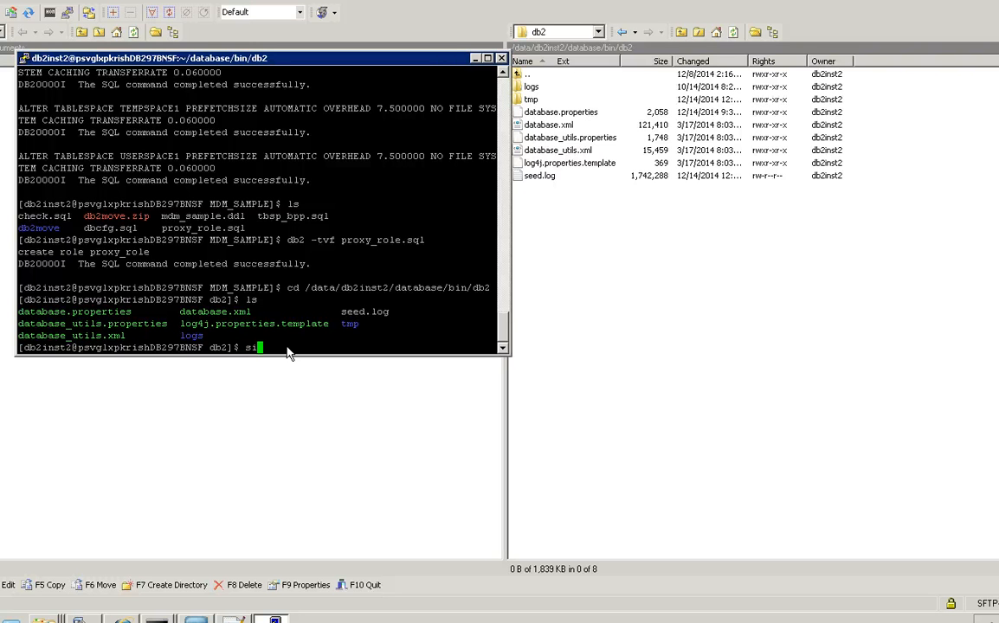
# - Move up to /data/db2inst2/database/bin in PuTTY and open it in WinSCP
pyautogui.write('cd..')
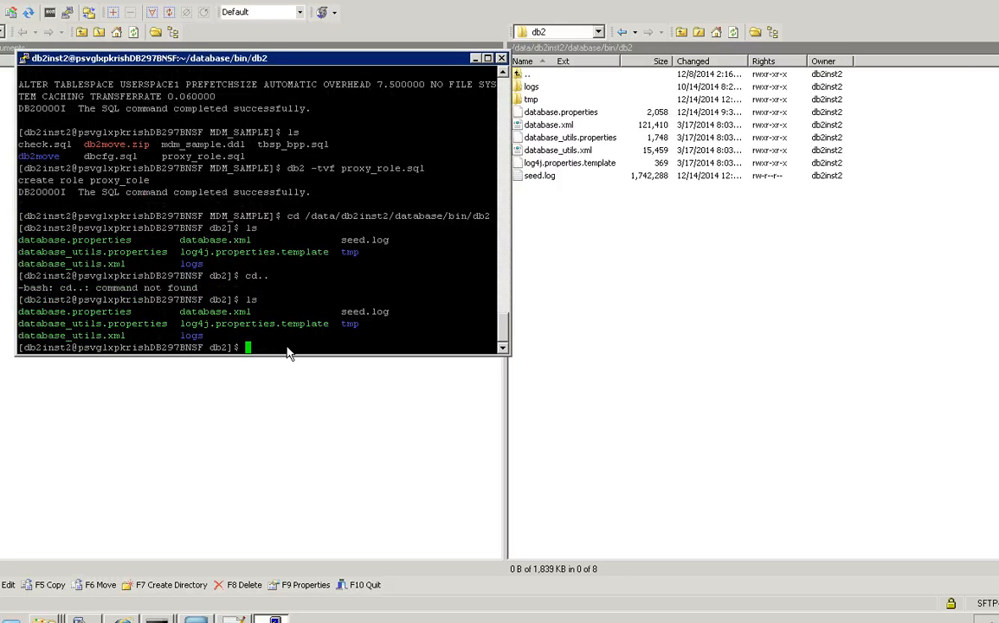
pyautogui.write('cd')
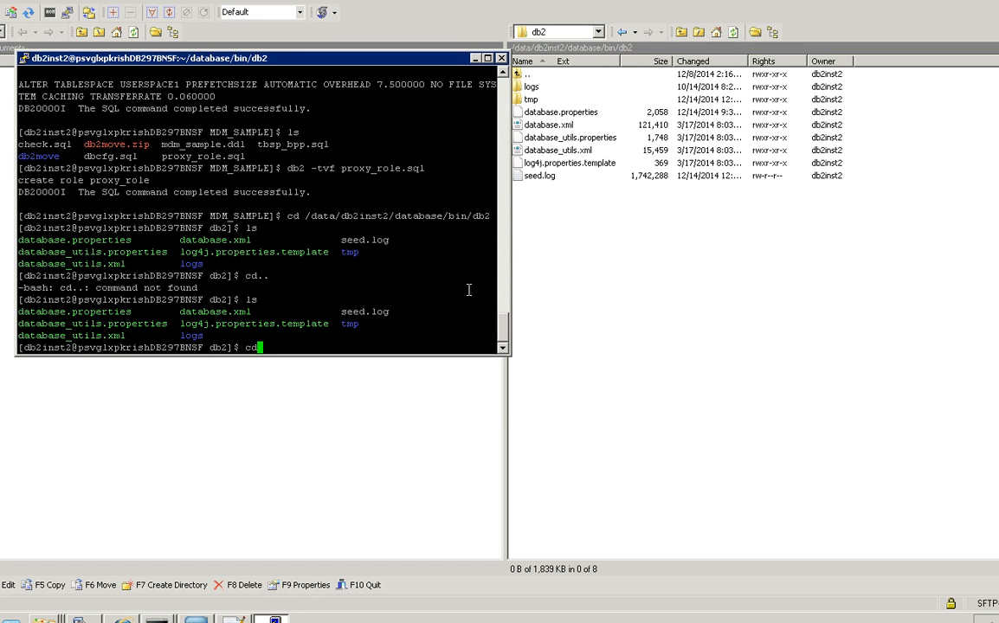
pyautogui.press('Enter')
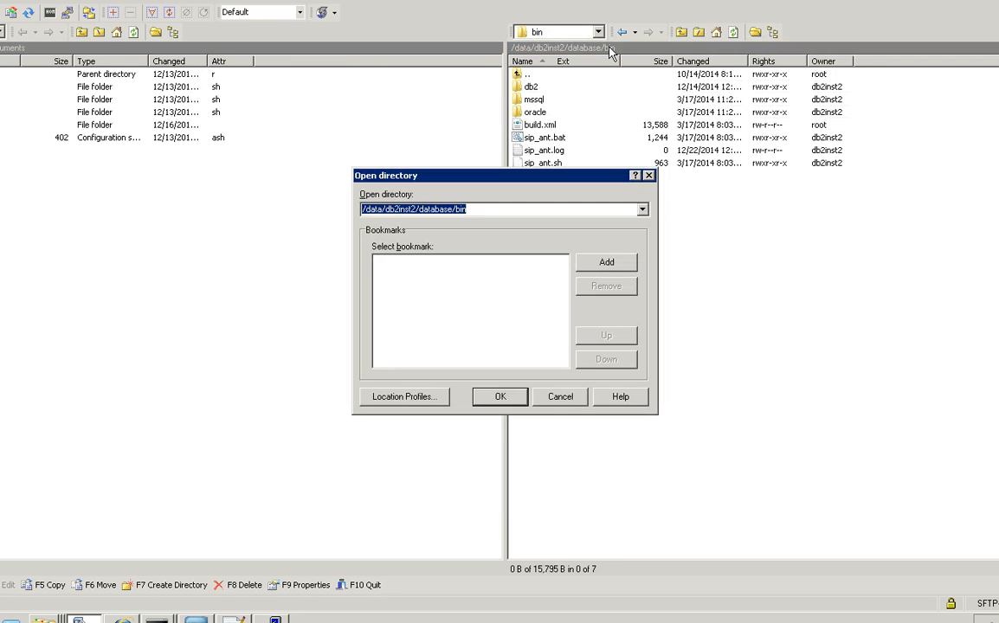
pyautogui.click(499, 396)
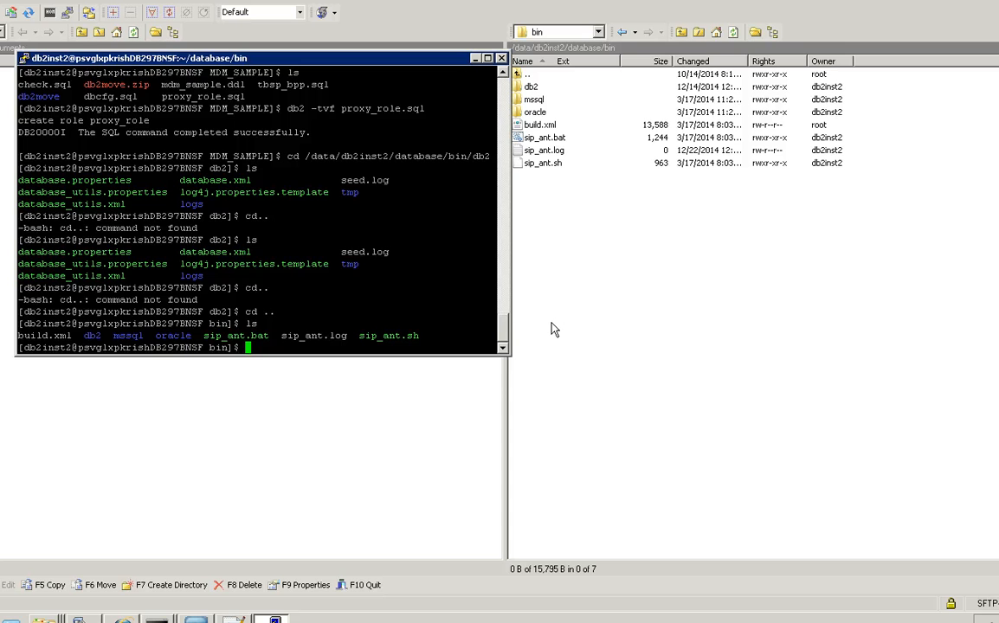
# - Export JAVA_HOME as jdk1.6.0_22 after a first create_ors attempt
pyautogui.write('./sip_ant.')
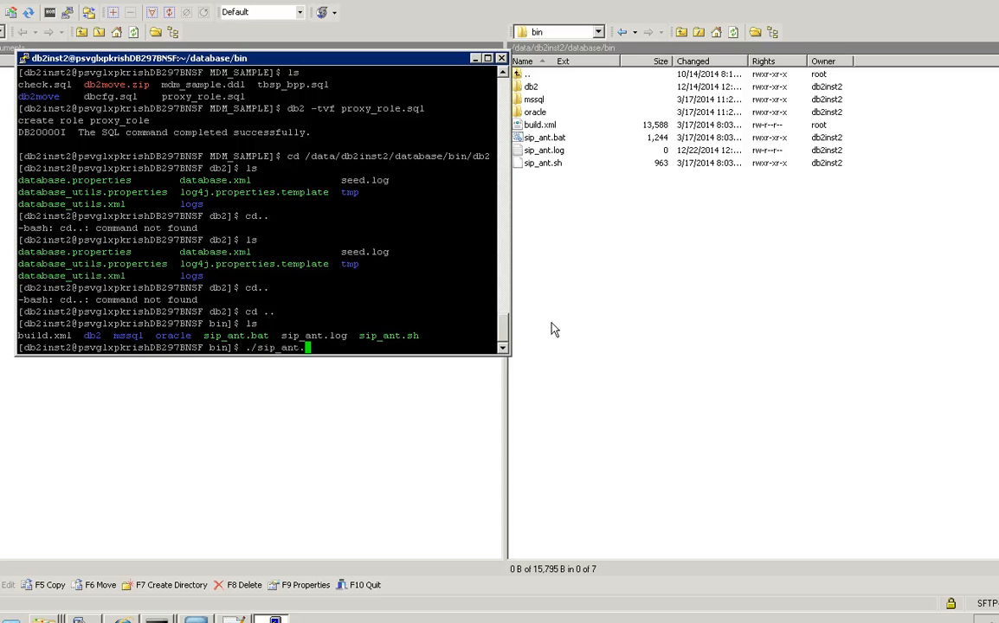
pyautogui.write('sh create')
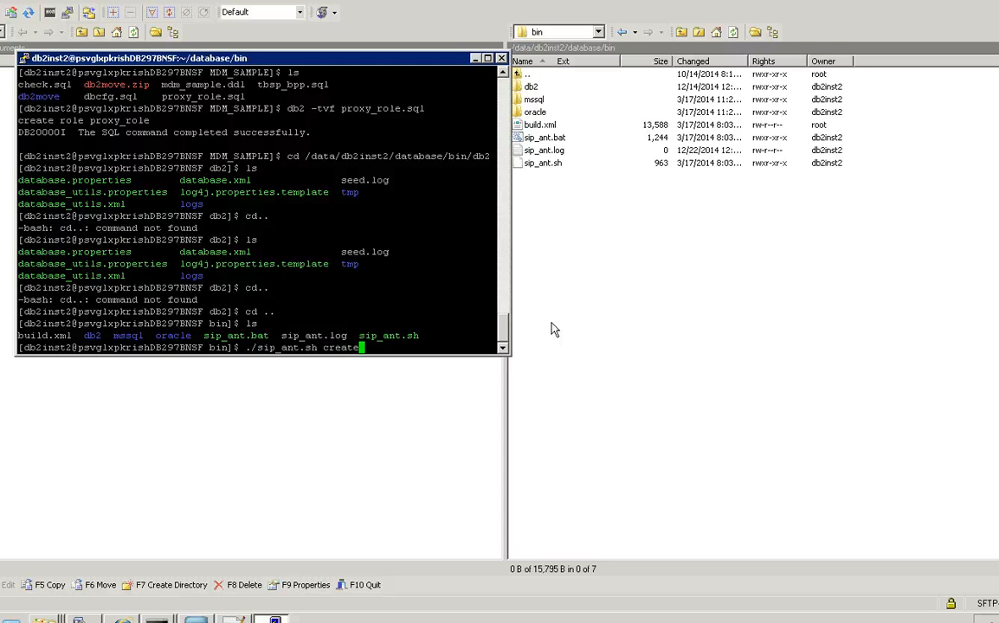
pyautogui.write('_ors')
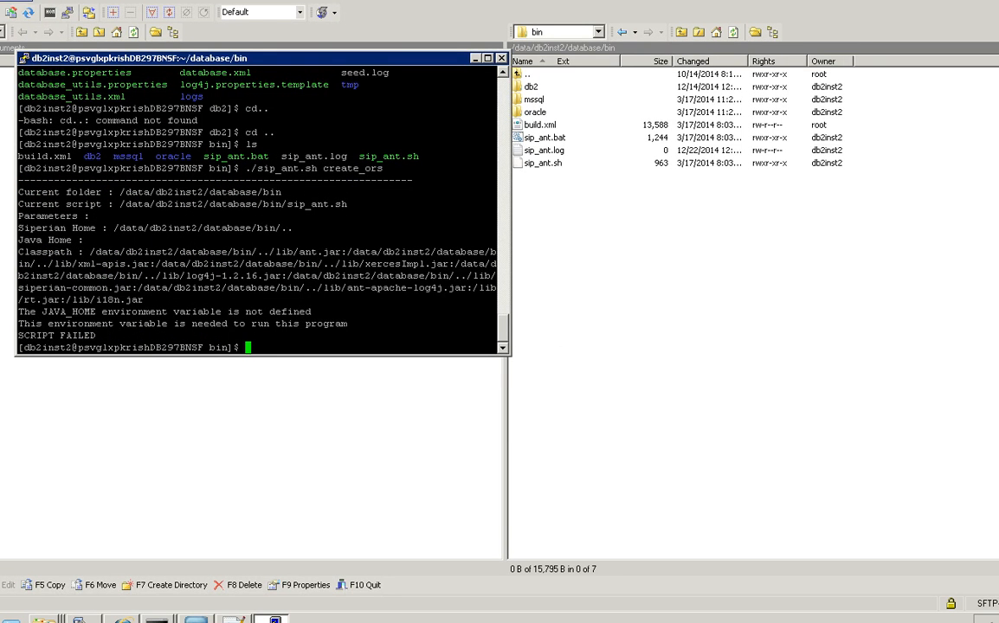
pyautogui.write('export JAVA_HOME=/depot/infa_installs/Products/MDM/jdk1.6.0_22')
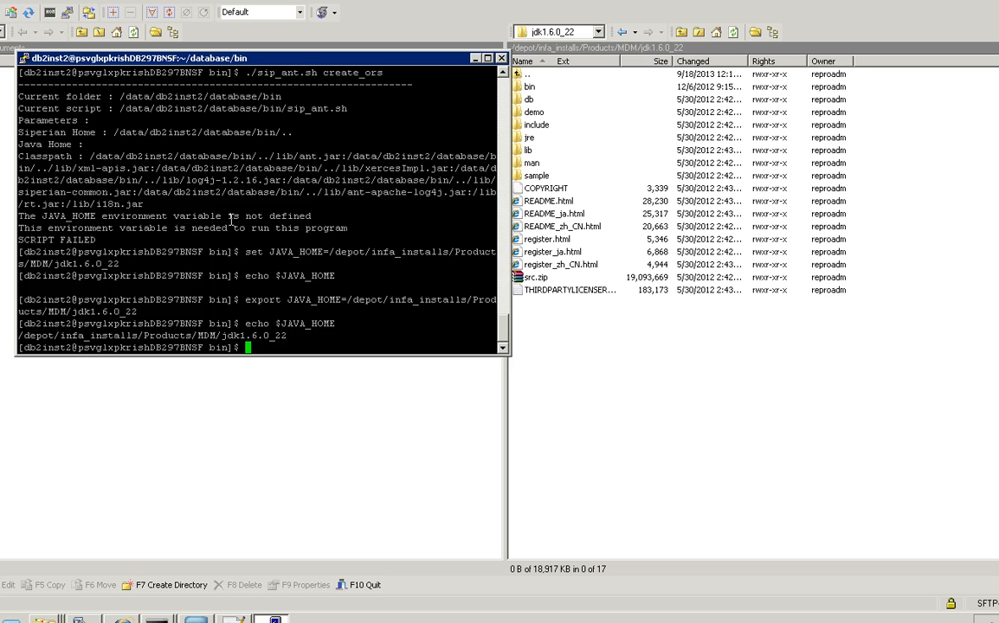
pyautogui.write('echo $JAVA_HOME')
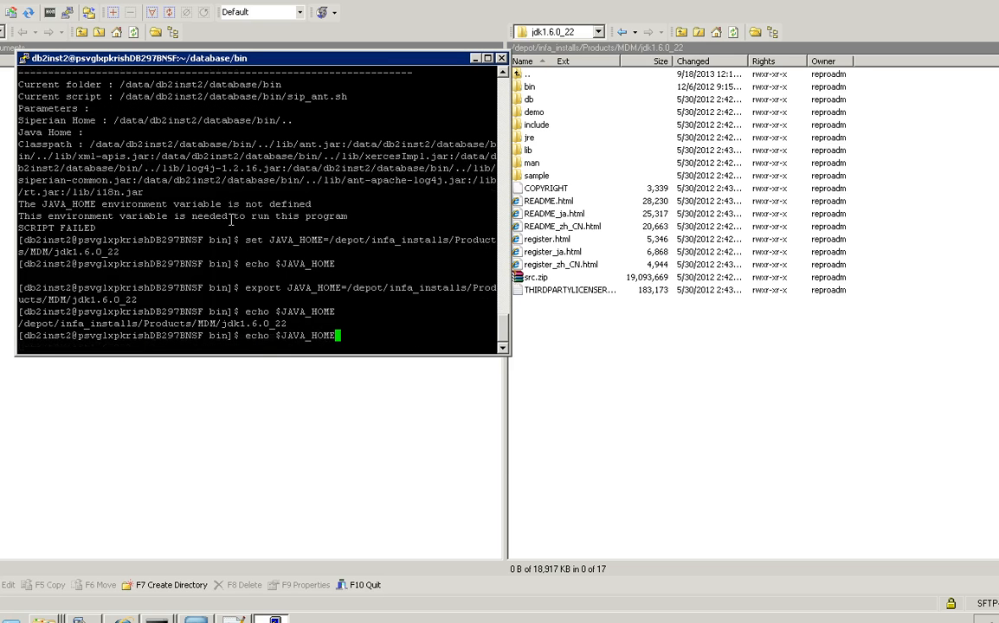
# - Run ./sip_ant.sh create_ors with DB2 and the default connection settings
pyautogui.write('./sip_ant.sh create_ors')
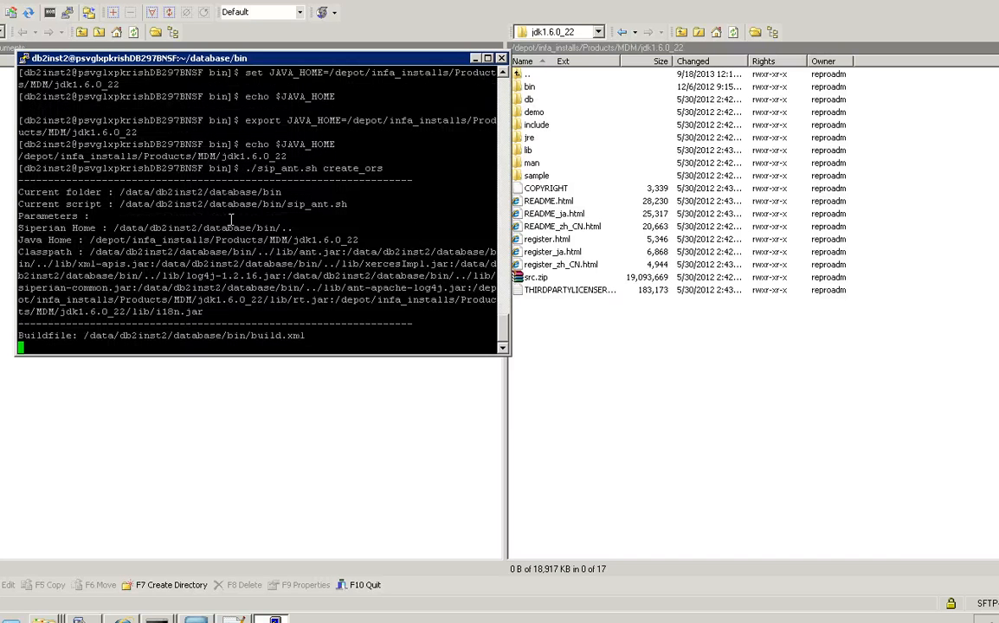
pyautogui.write('DB2')
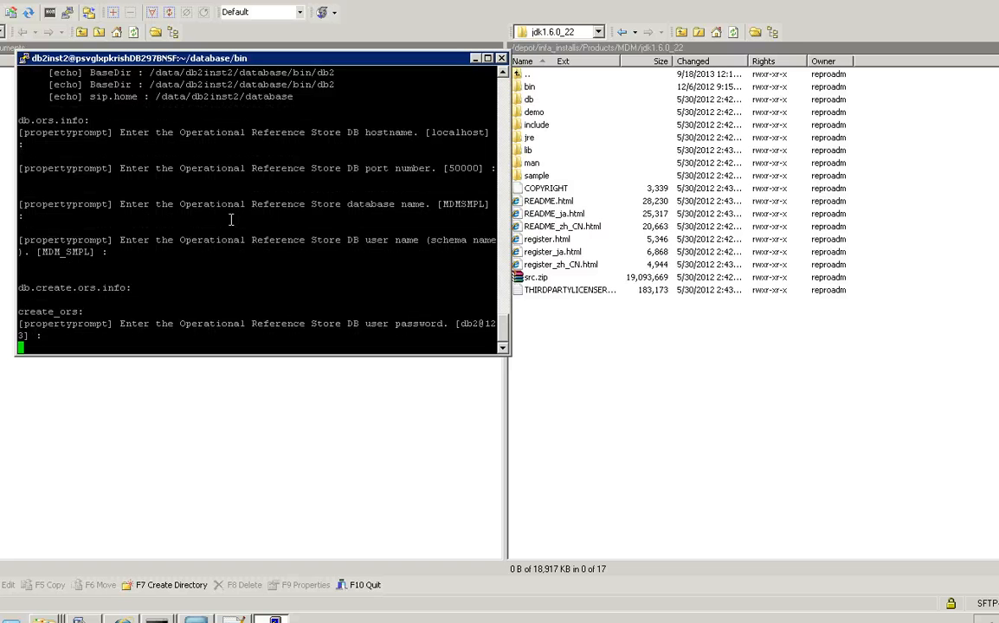
pyautogui.press('Return')
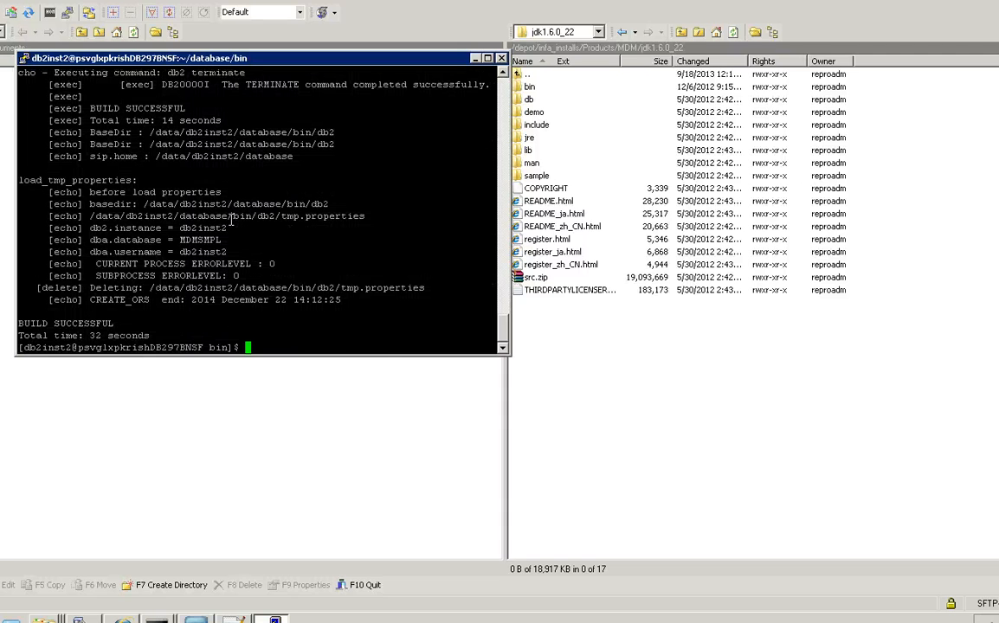
pyautogui.write('./sip_ant.sh create_ors')
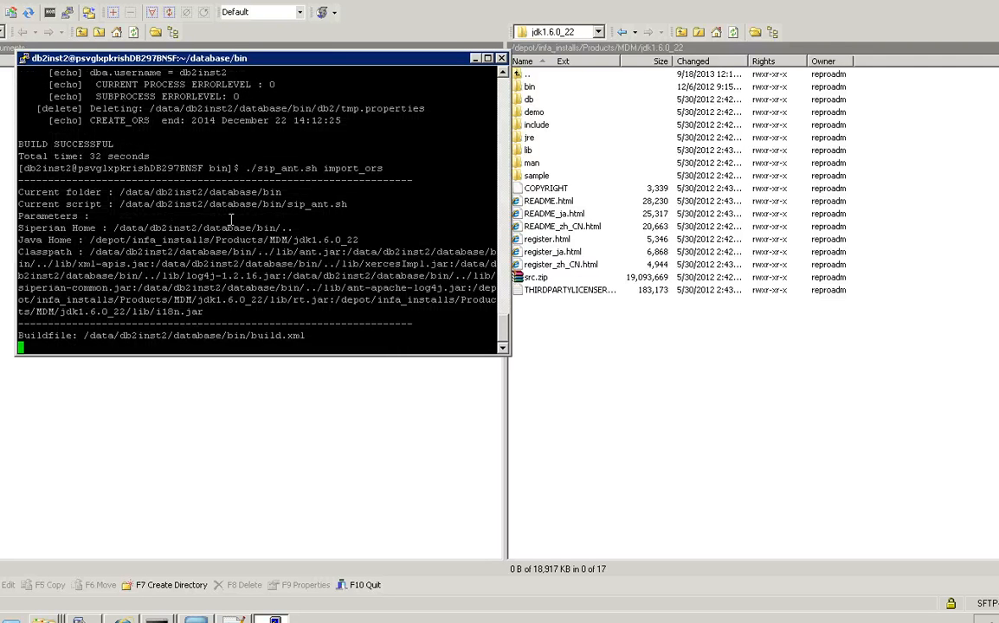
# - Answer DB2 to import_ors, accepting default localhost and ORS password
pyautogui.write('DB2')
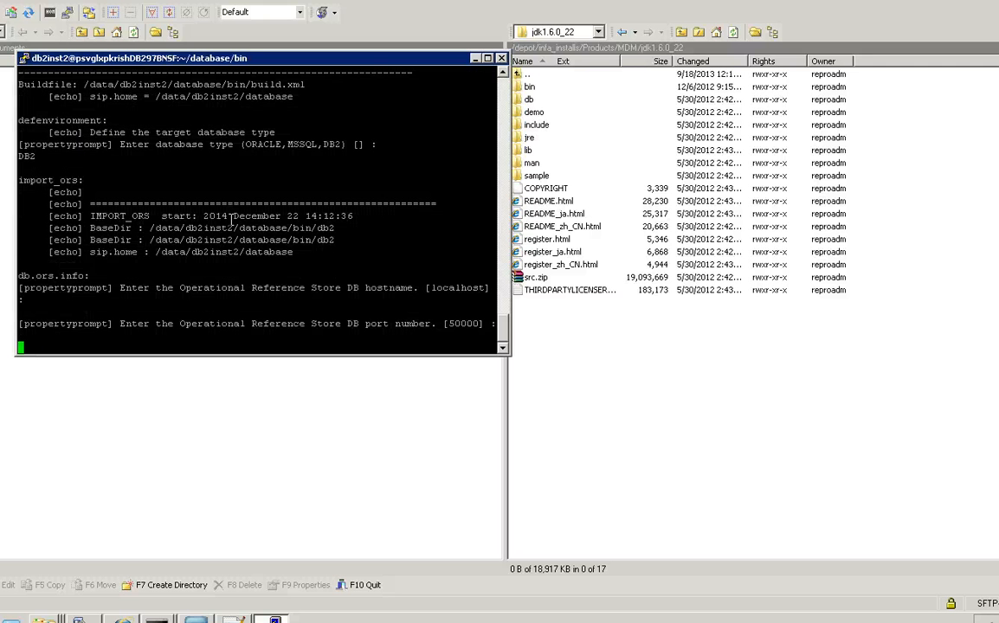
pyautogui.press('Enter')
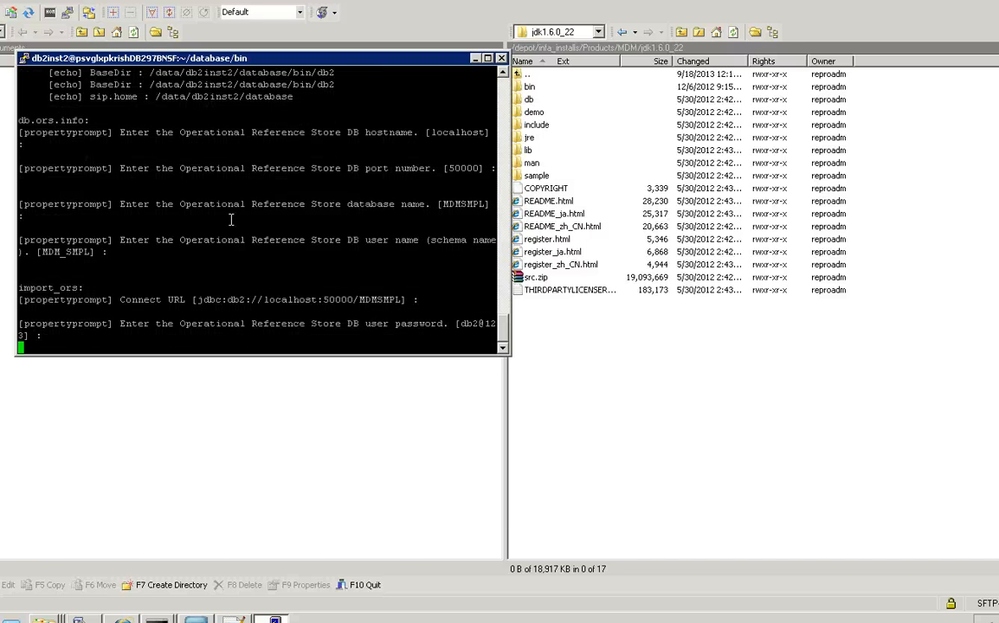
pyautogui.press('Return')
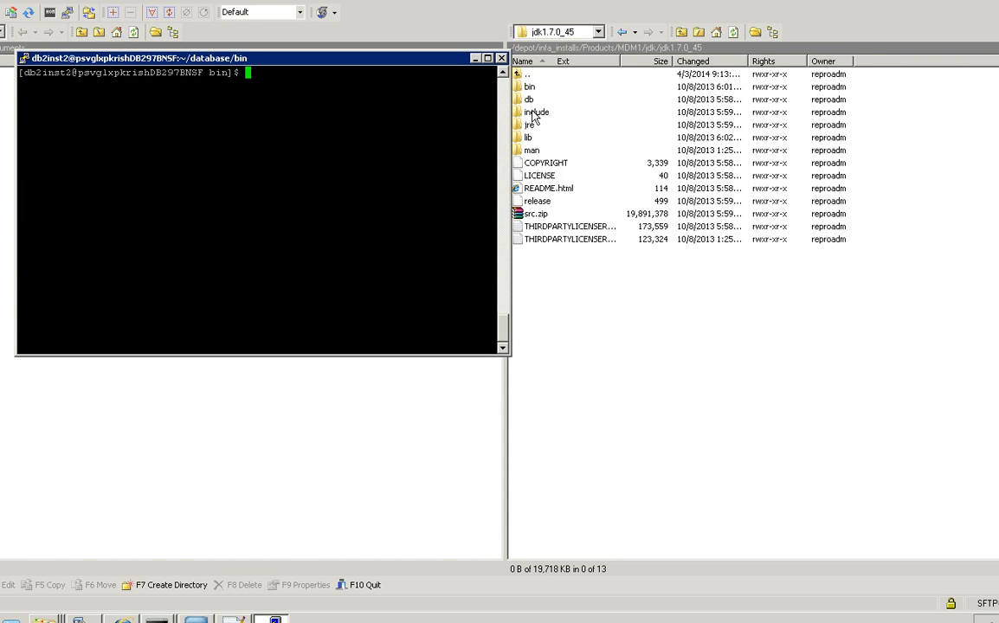
# - Point JAVA_HOME at jdk1.7.0_45 and rerun ./sip_ant.sh import_ors
pyautogui.write('echo $JAVA_HOME')
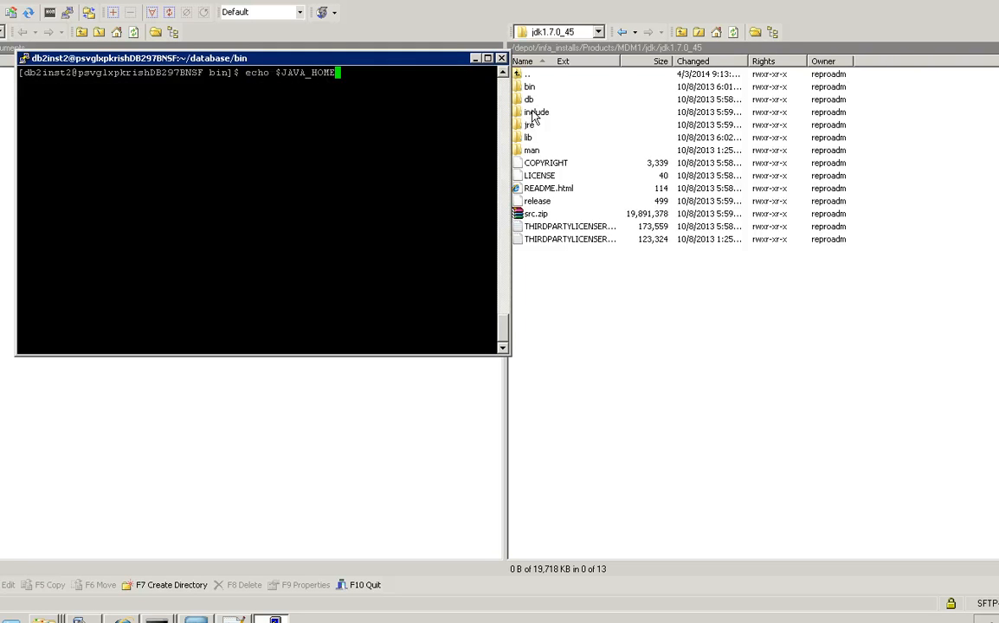
pyautogui.write('export /depot/infa_installs/Products/MDM1/jdk/jdk1.7.0_45')
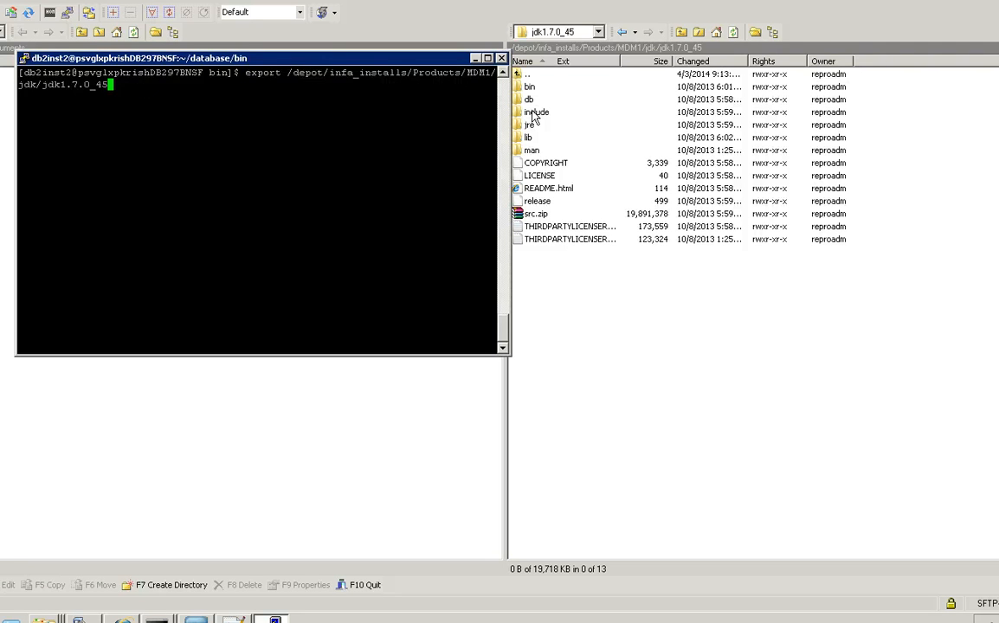
pyautogui.write('./sip_ant.sh import_ors')
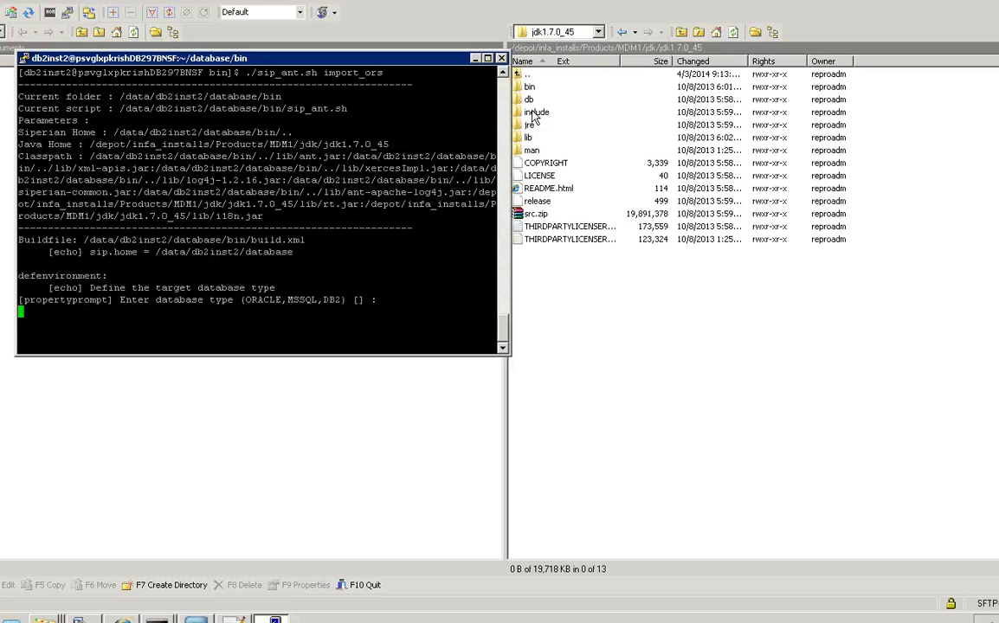
# - Answer DB2 and port 50010 at the import prompts until BUILD SUCCESSFUL
pyautogui.write('DB2')
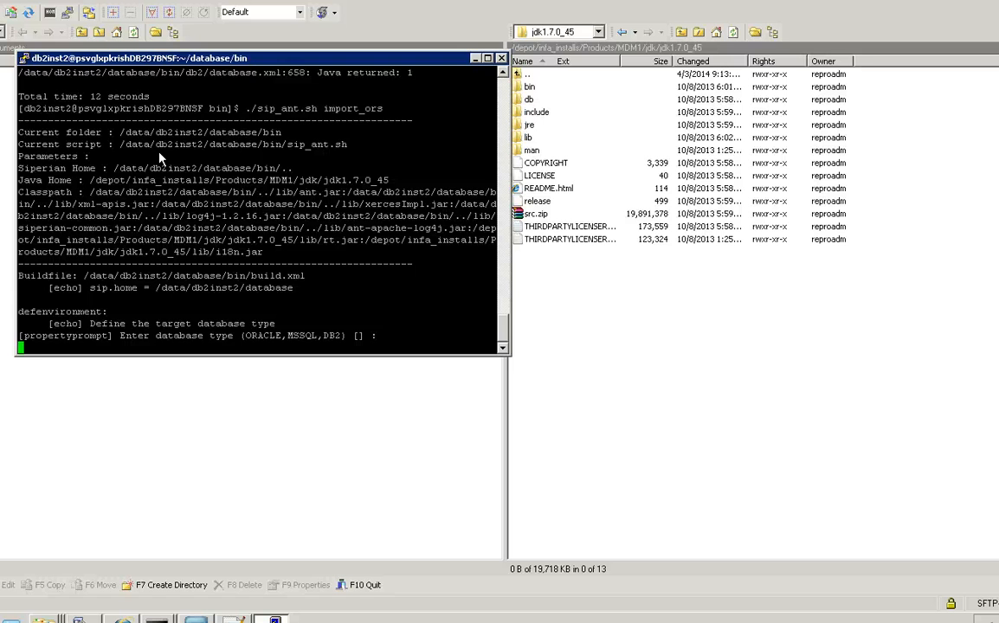
pyautogui.write('DB2')
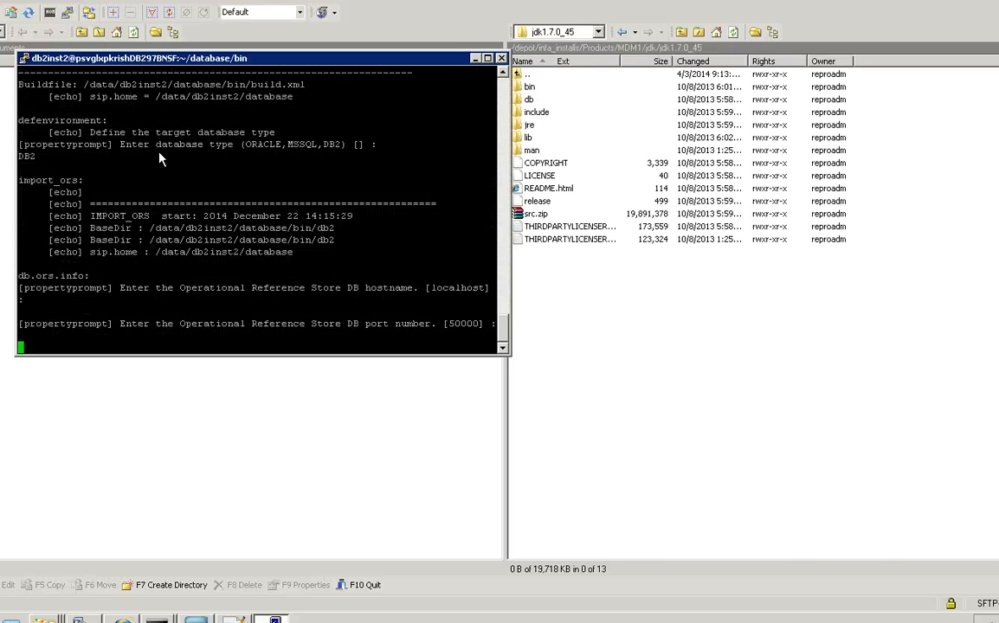
pyautogui.write('5')
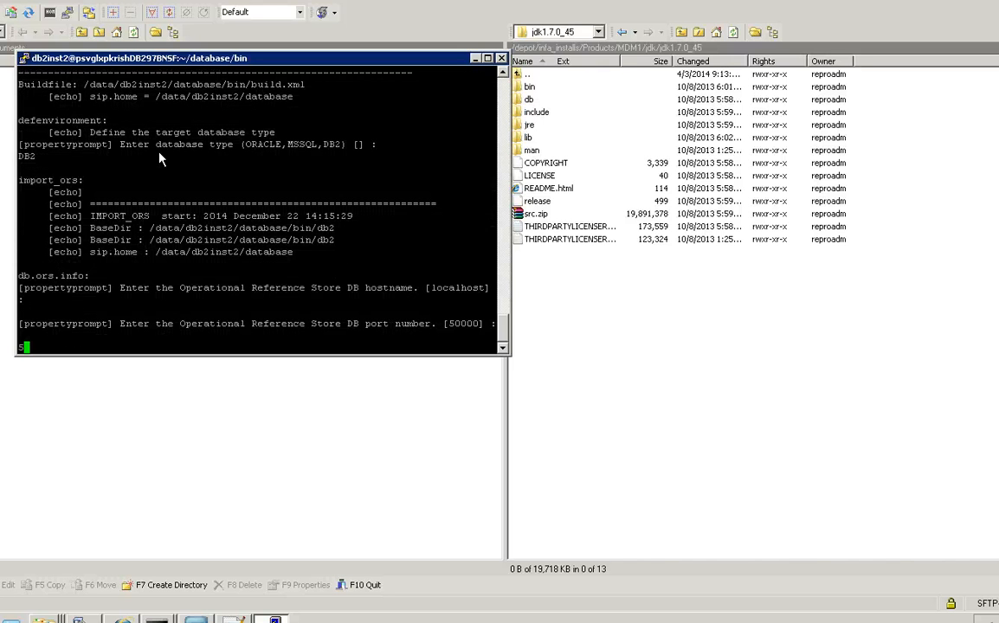
pyautogui.write('0010')
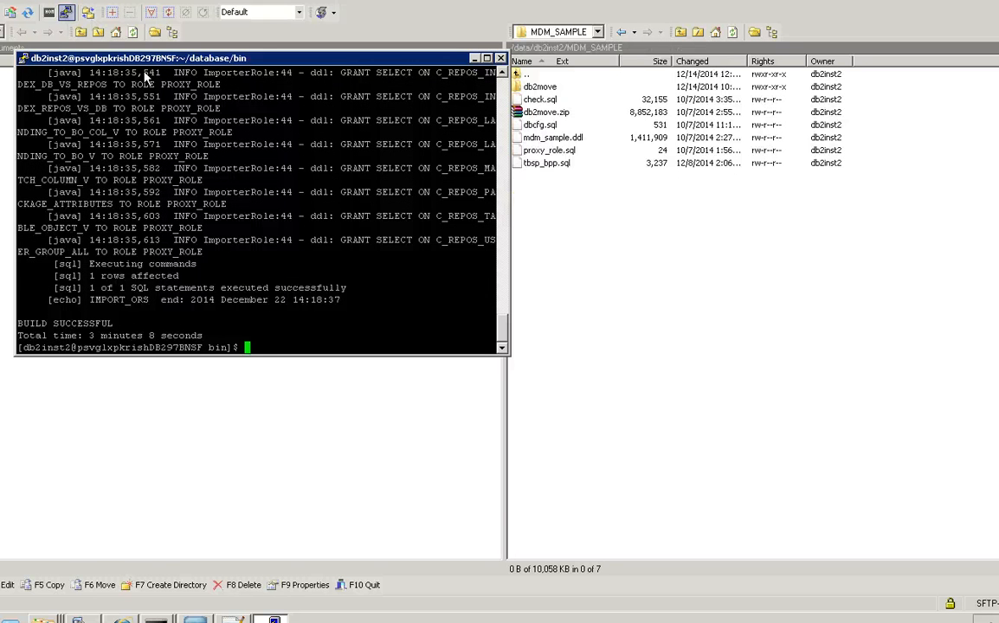
# - Connect to the MDMSMPL database and change directory to /data/db2inst2/MDM_SAMPLE
pyautogui.write('db2')
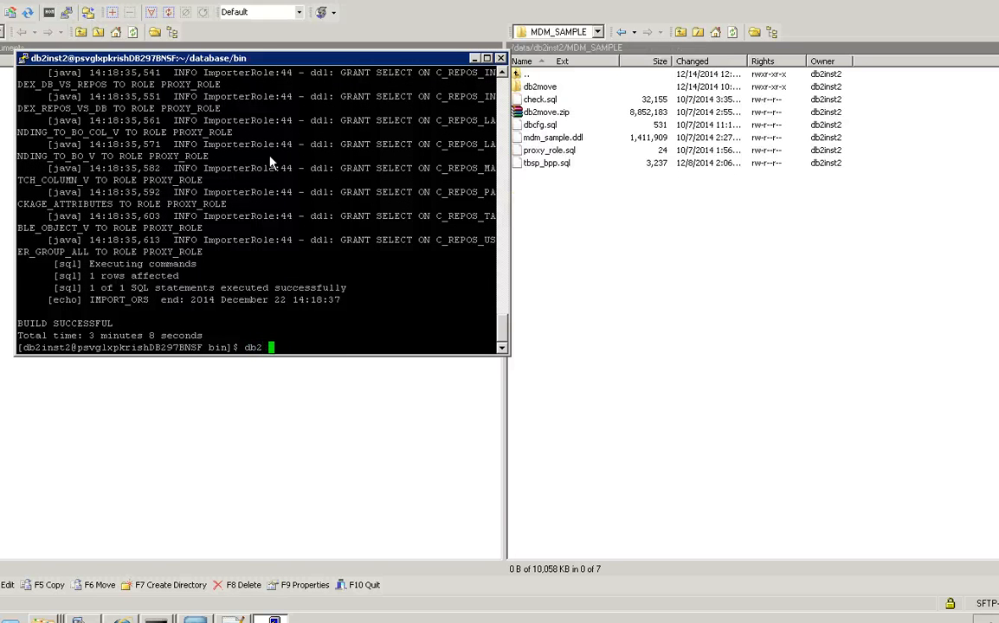
pyautogui.write('connect to MDM')
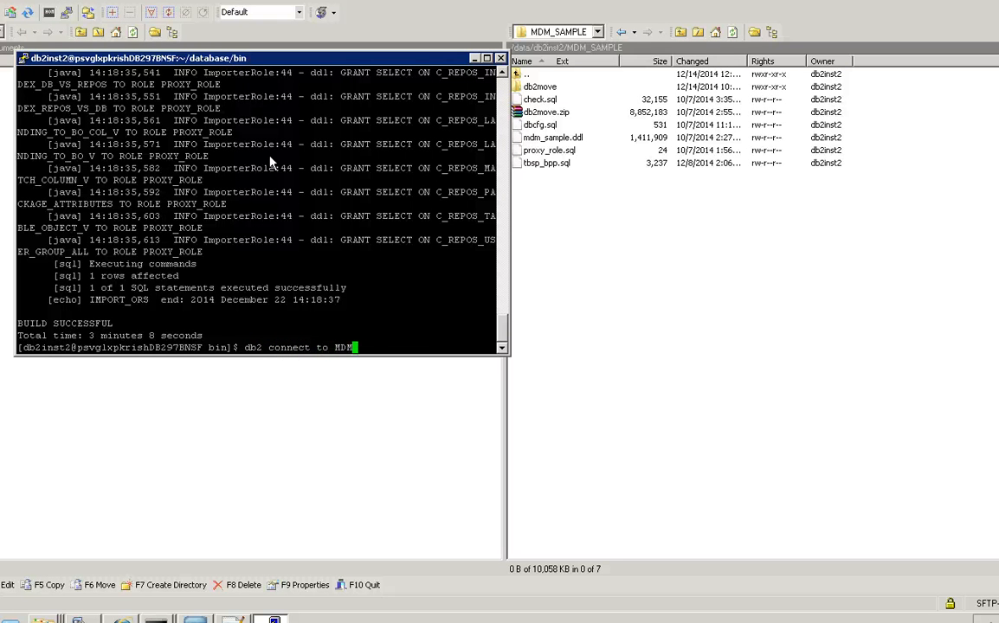
pyautogui.write('SMPL')
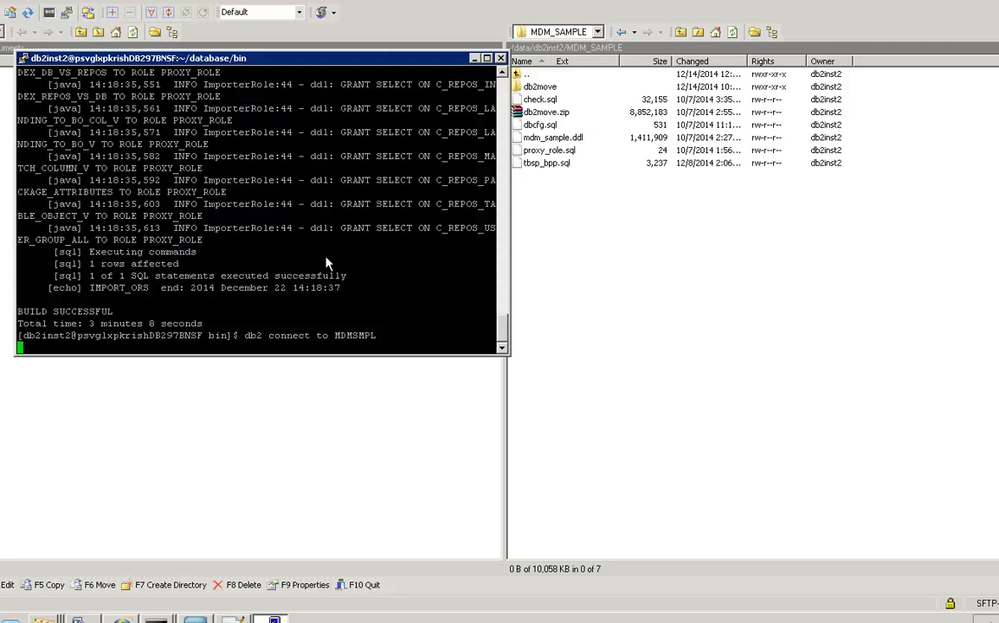
pyautogui.press('Return')
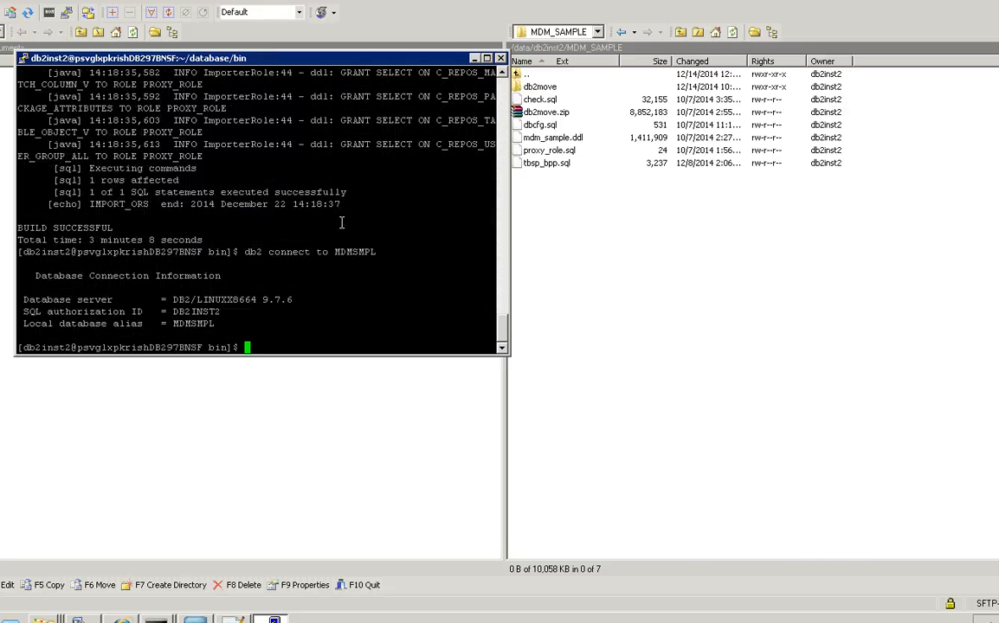
pyautogui.write('cd /data/db2inst2/MDM_SAMPLE')
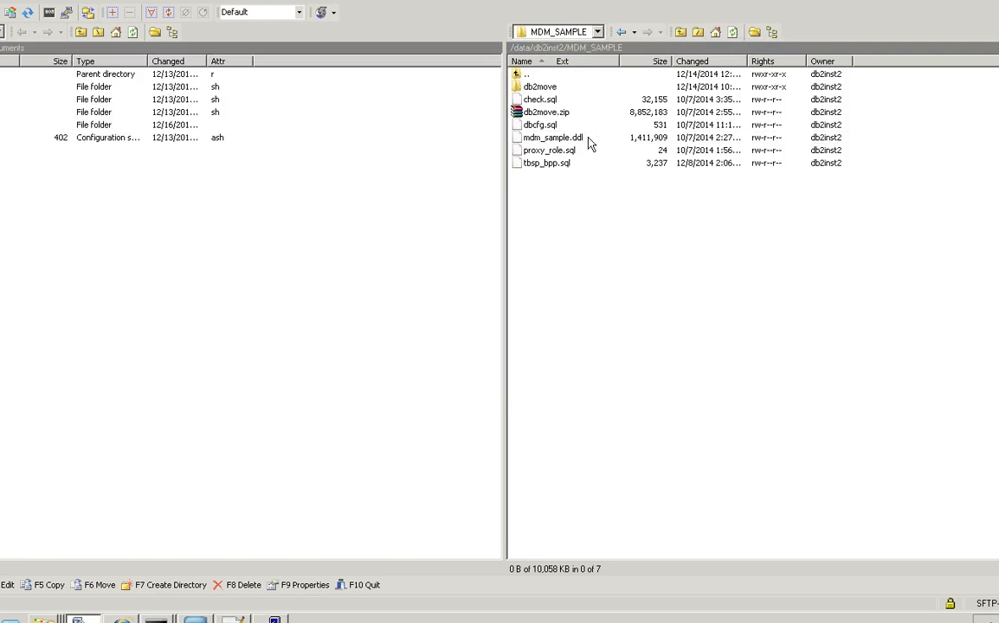
# - Run the mdm_sample.ddl script against MDMSMPL with db2 -tvf
pyautogui.doubleClick(554, 138)
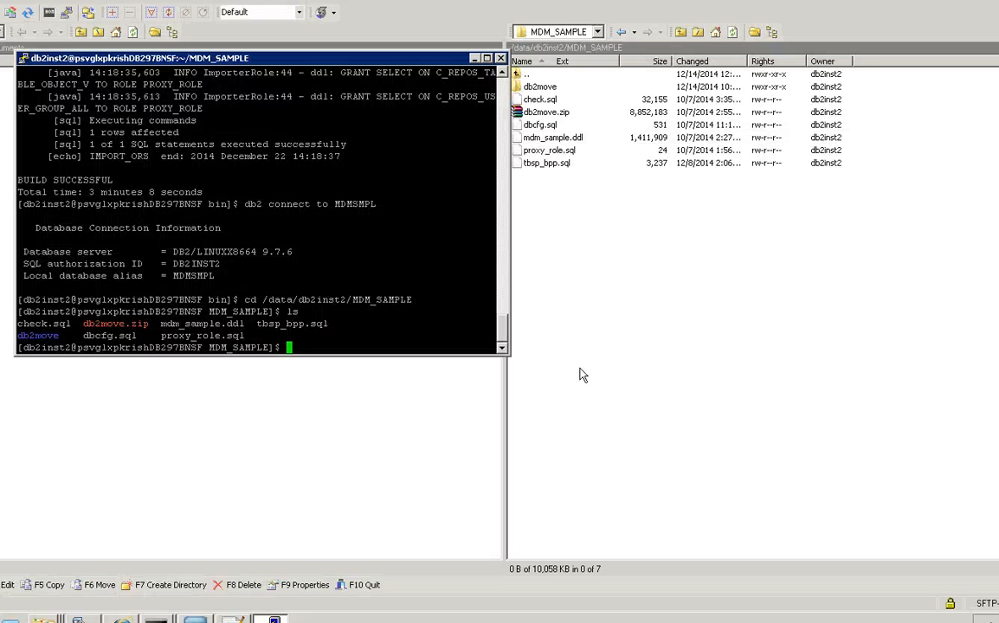
pyautogui.write('db2 -t')
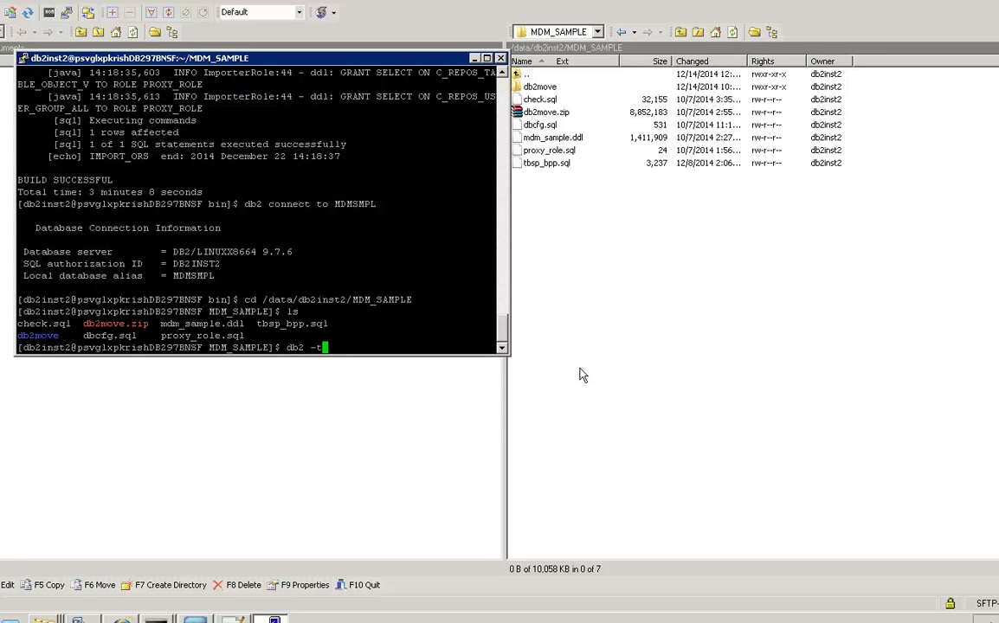
pyautogui.write('vf')
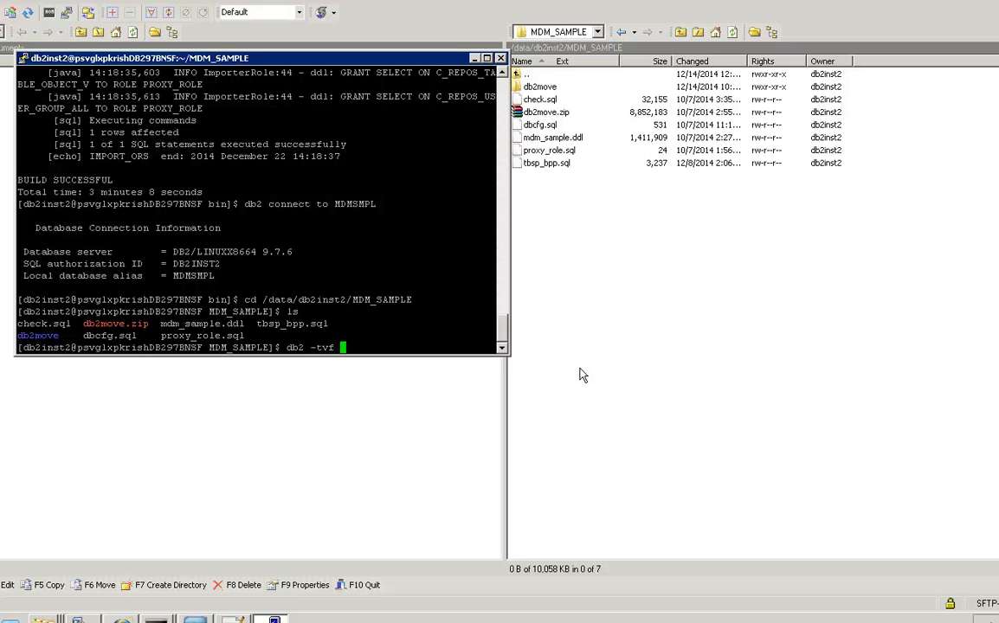
pyautogui.write('mdm_s')
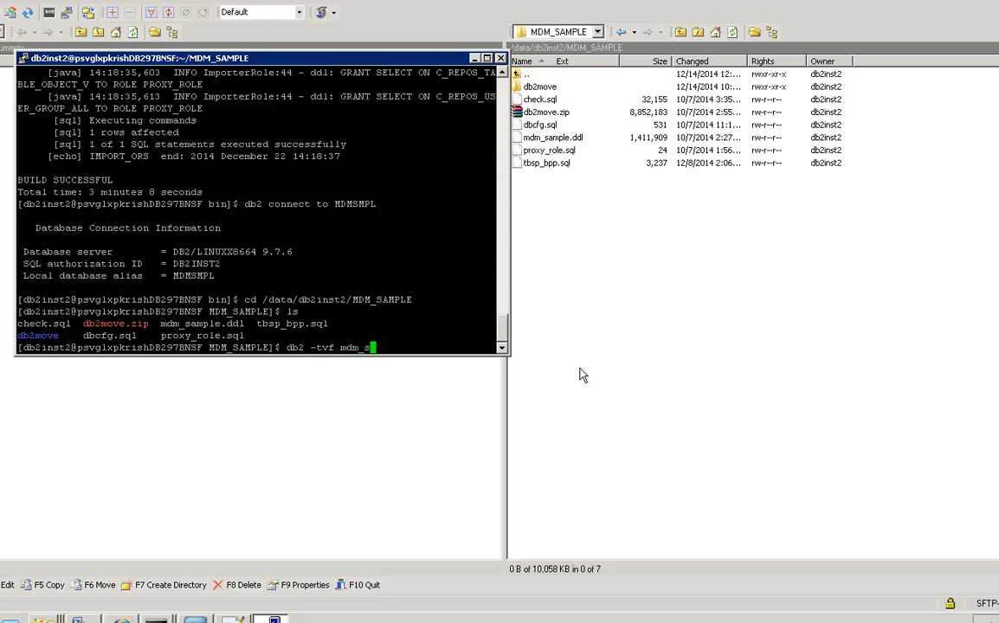
pyautogui.write('ample.')
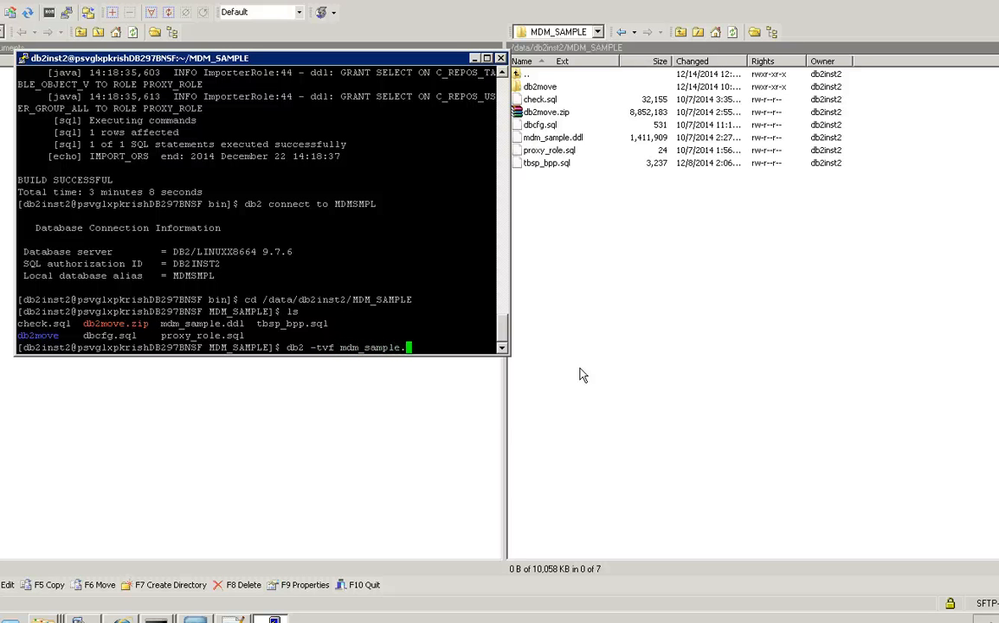
pyautogui.press('Return')
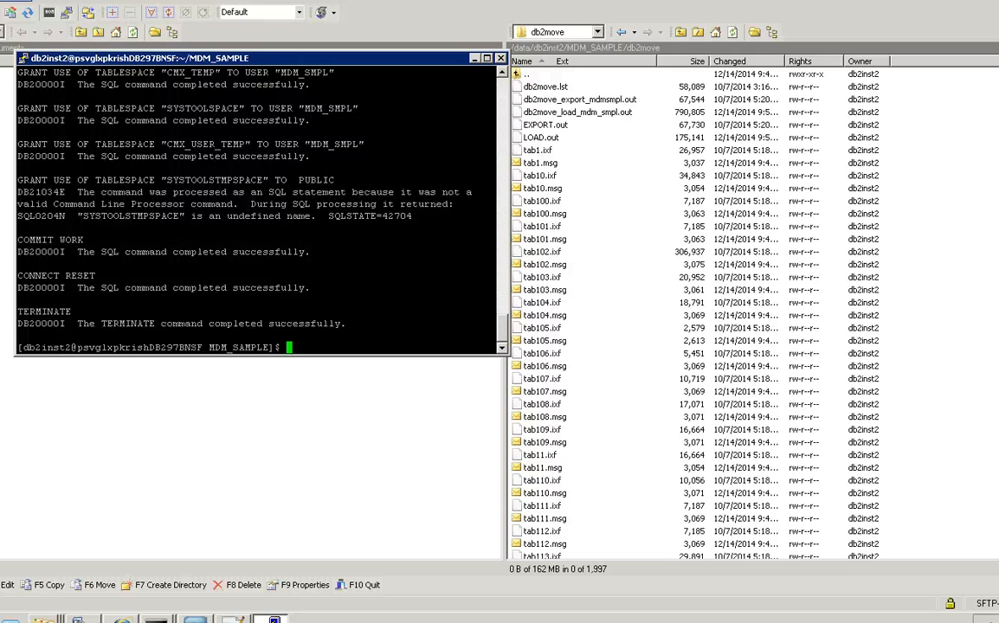
pyautogui.moveTo(188, 138)
pyautogui.write('ls')
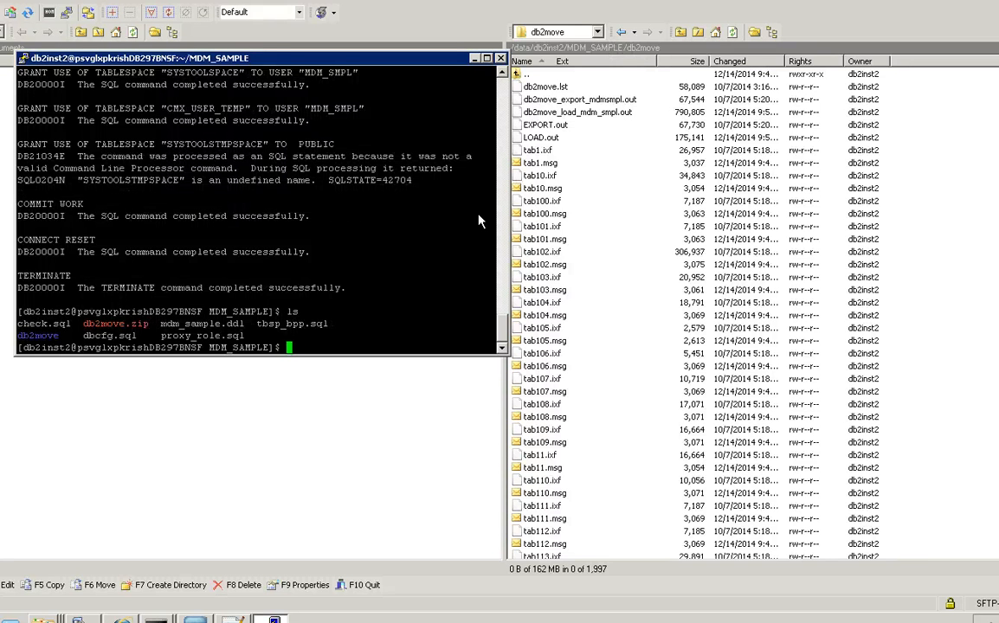
# - Move into the db2move folder holding the table .ixf and .msg files
pyautogui.write('cd db')
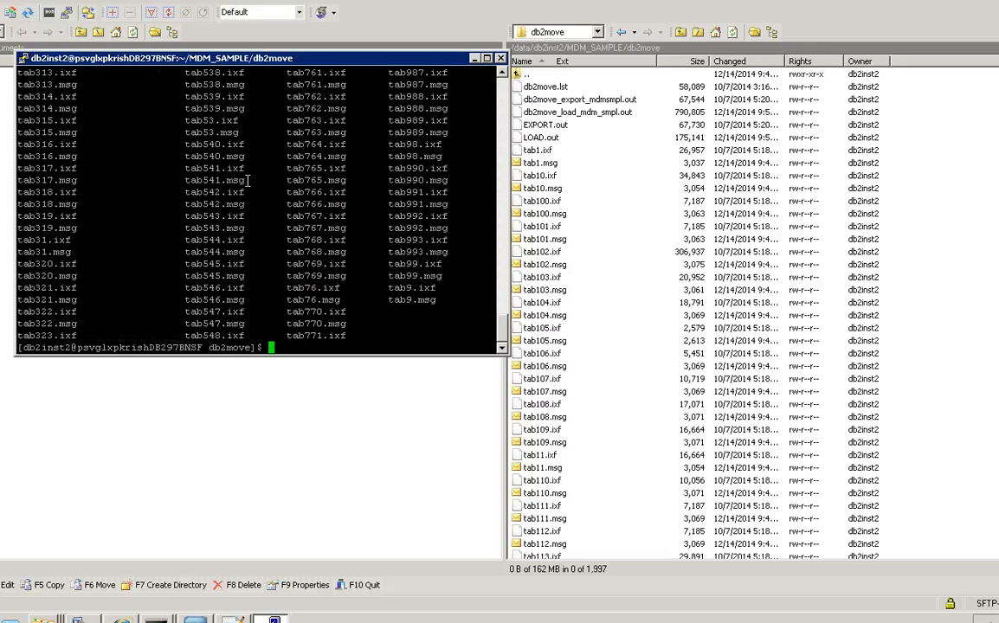
# - Go back up to the MDM_SAMPLE folder for the set integrity script
pyautogui.write('cd ..')
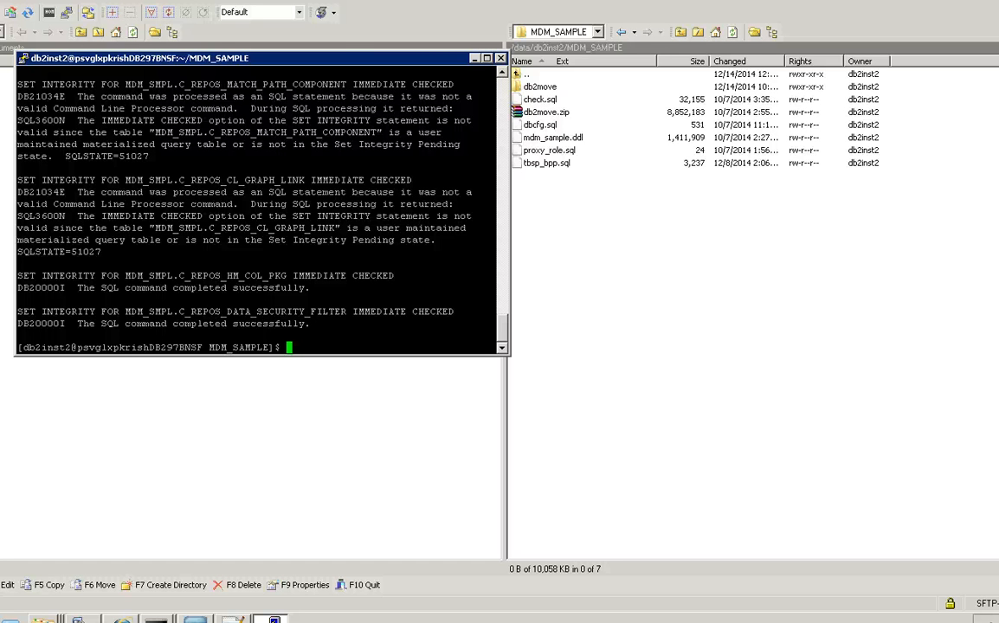
pyautogui.moveTo(108, 55)
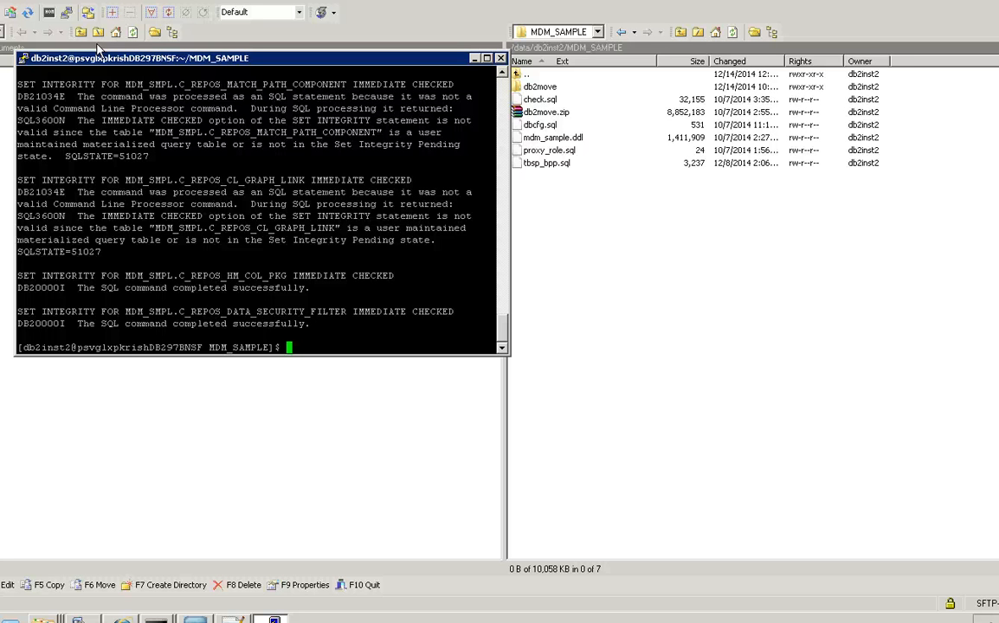